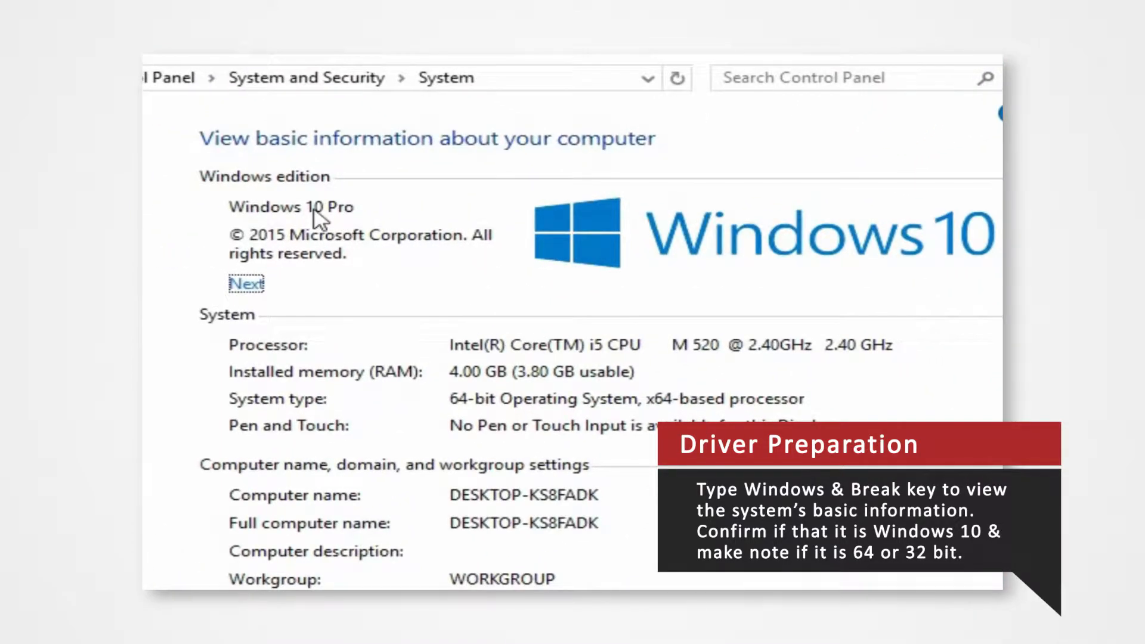
mouse_move(509, 427)
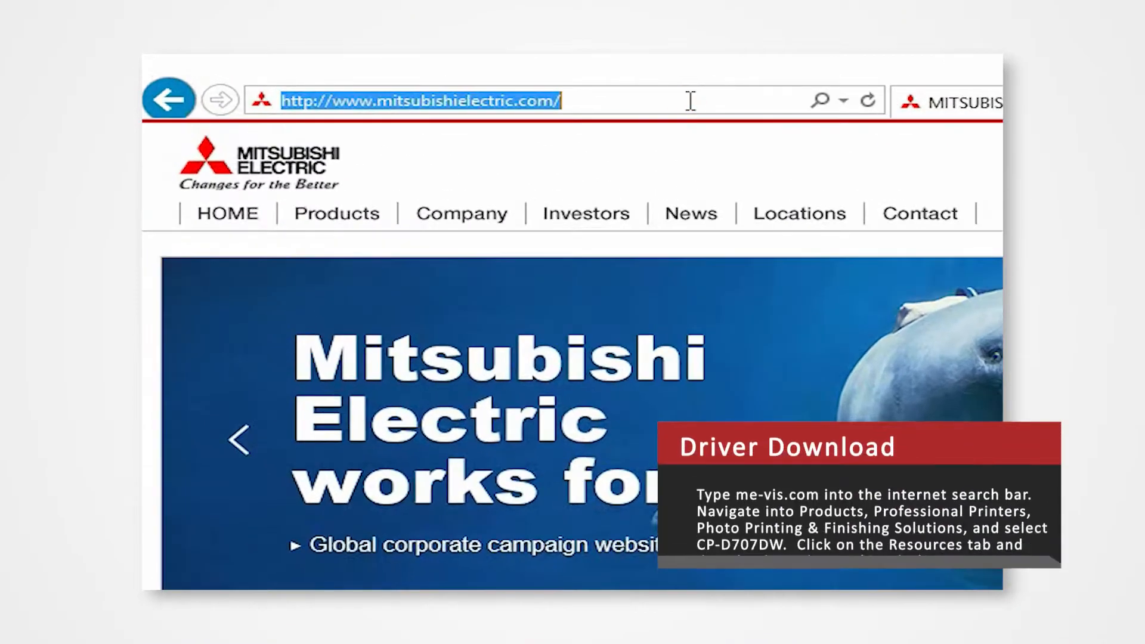
Browse to me-vis.com and go to Products > Photo Printing & Finishing Solutions.
type("me-vis.com/")
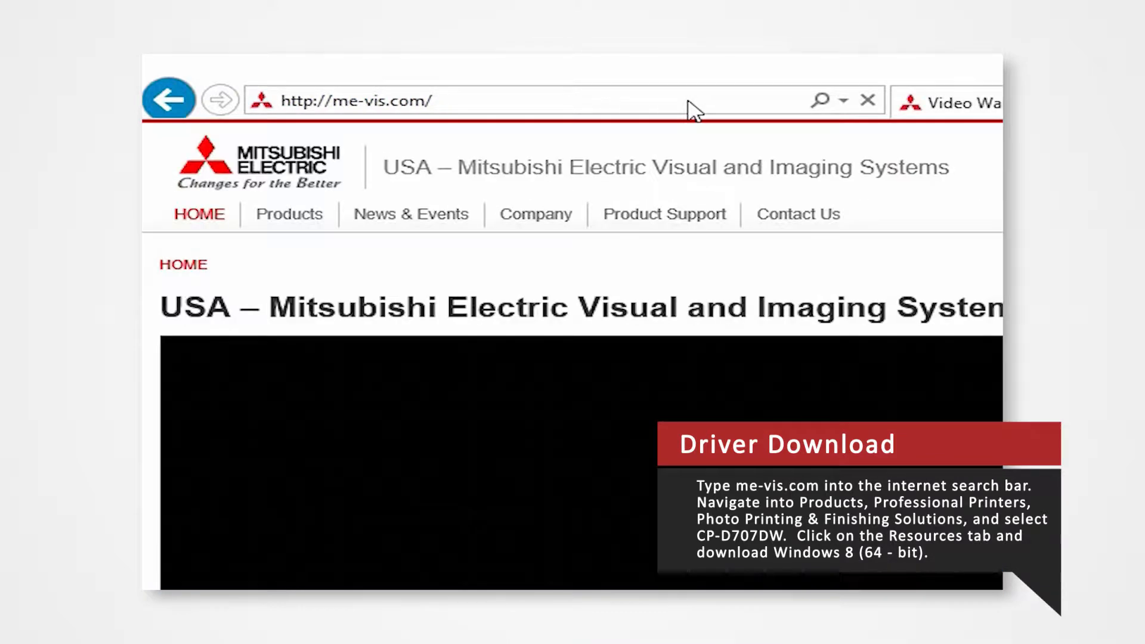
left_click(289, 214)
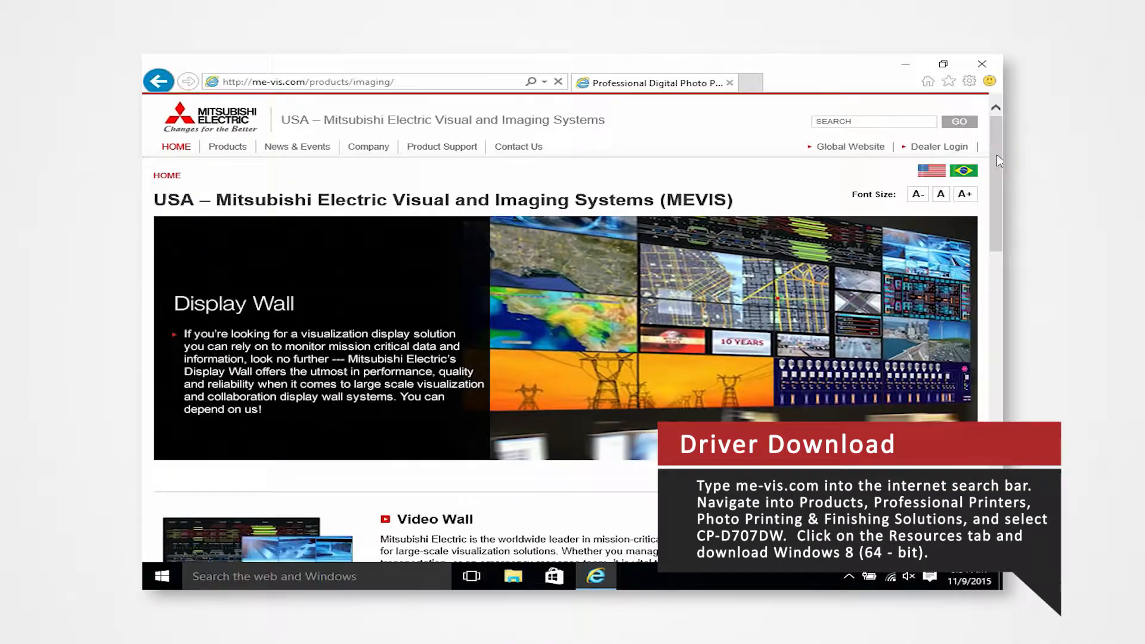
left_click(226, 146)
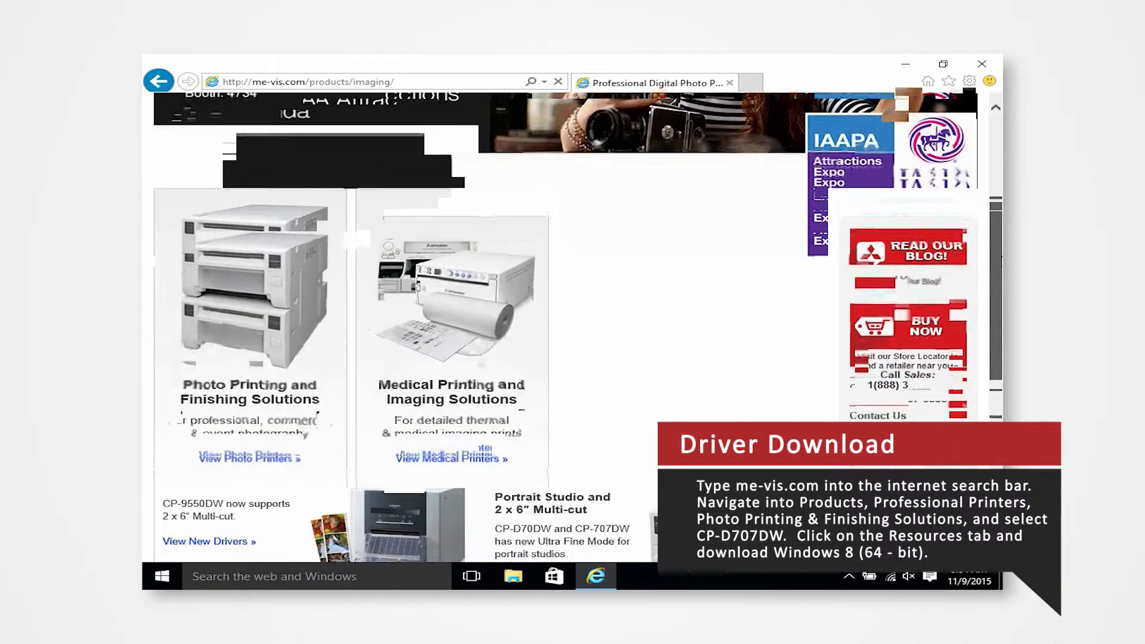
scroll("down", 3)
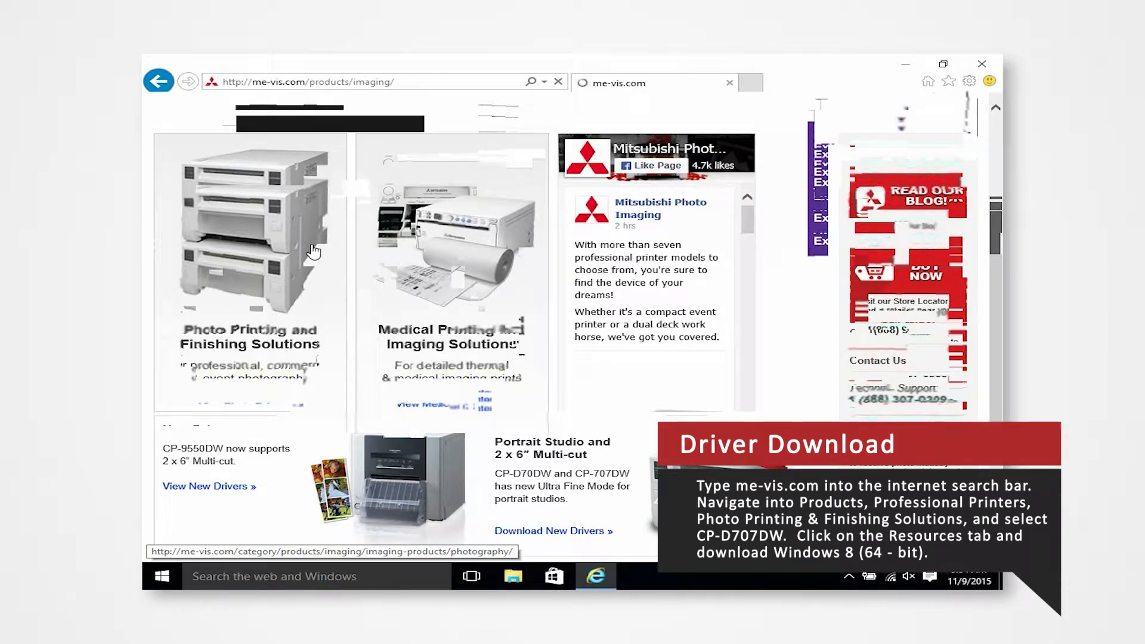
left_click(250, 336)
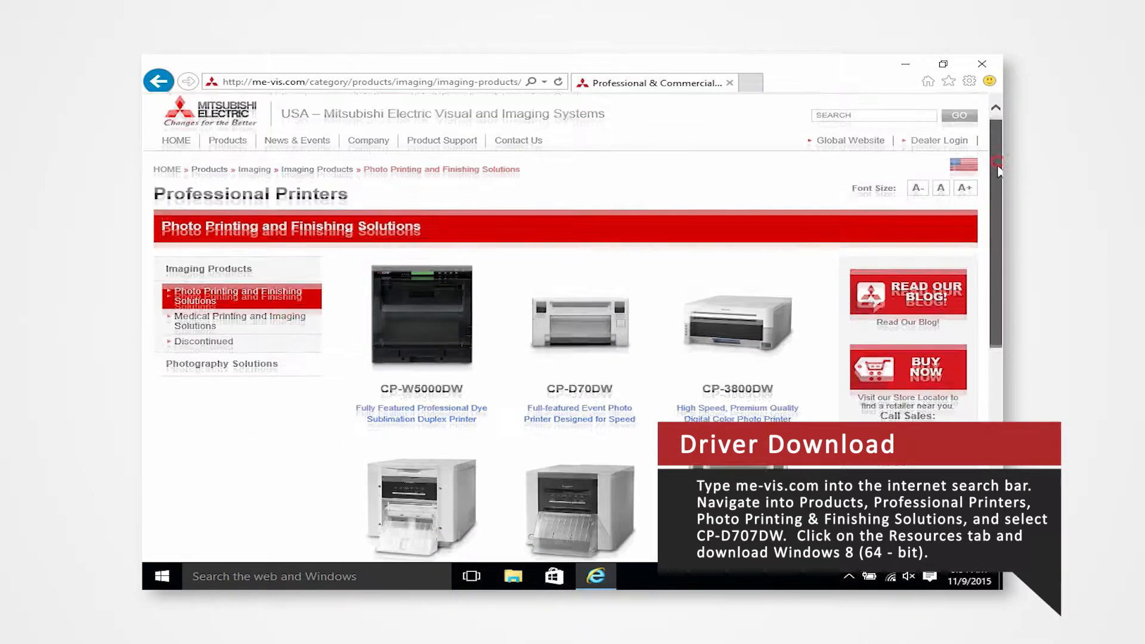
Scroll down the printer list to reach the CP-D707DW product page.
scroll("down", 3)
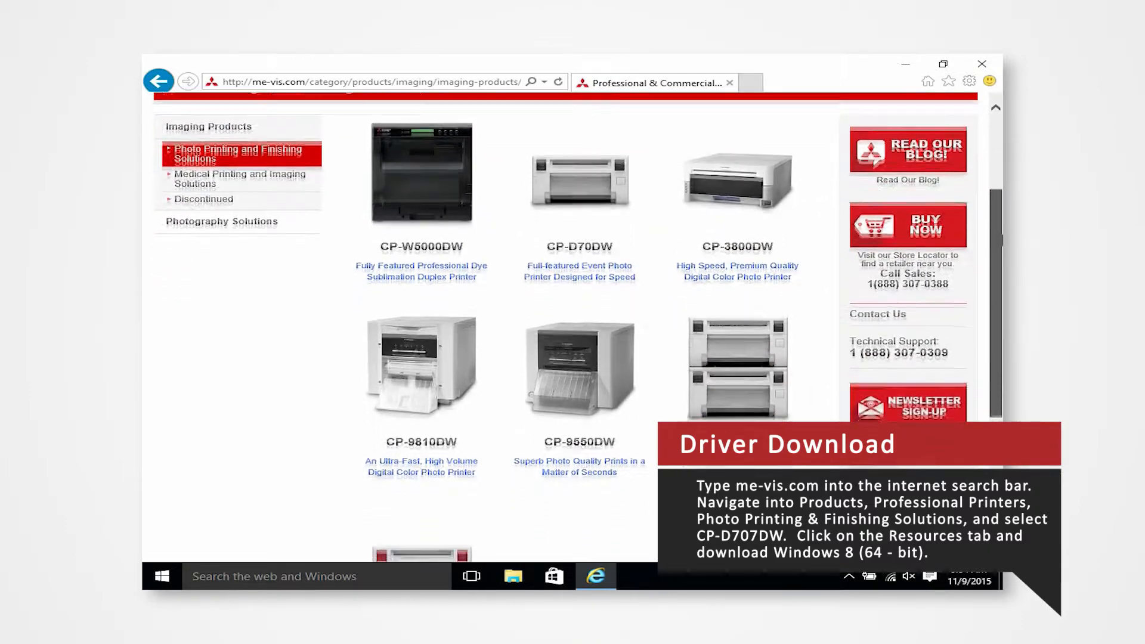
scroll("down", 3)
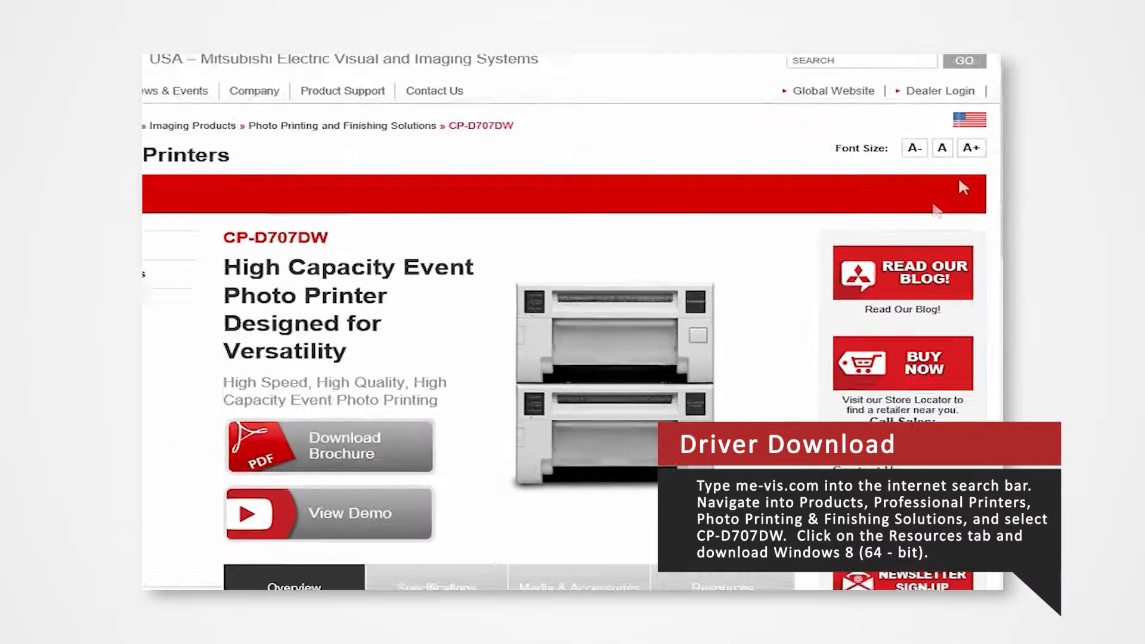
scroll("down", 3)
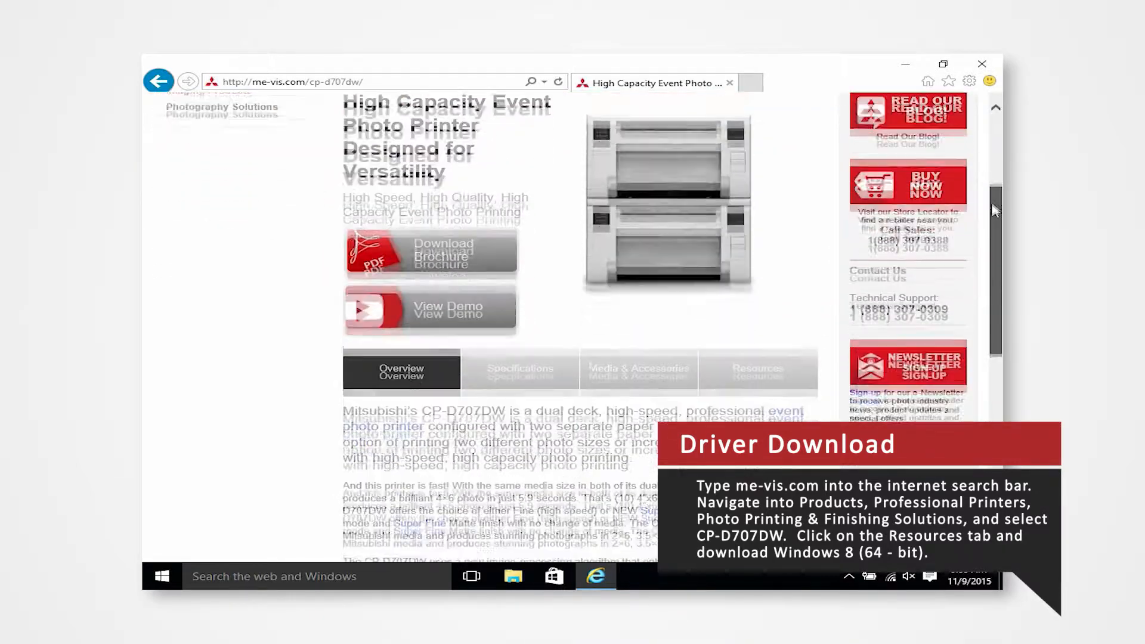
scroll("down", 3)
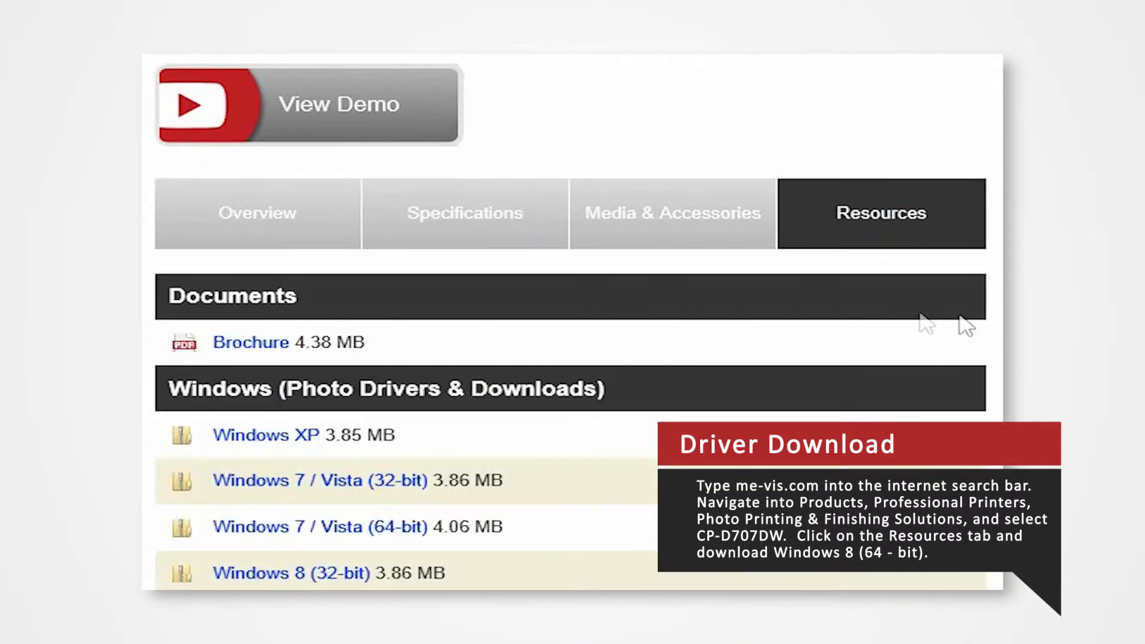
Save the Windows 8 / 10 (64-bit) CPD70V x64 driver zip to the Desktop via Save target as.
scroll("down", 3)
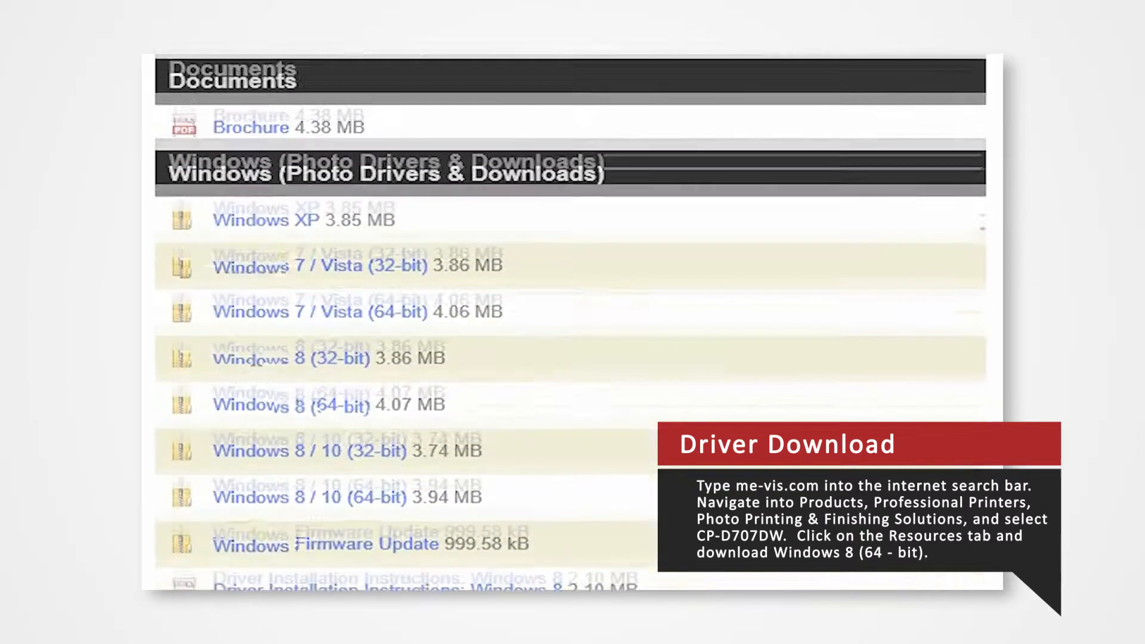
scroll("down", 3)
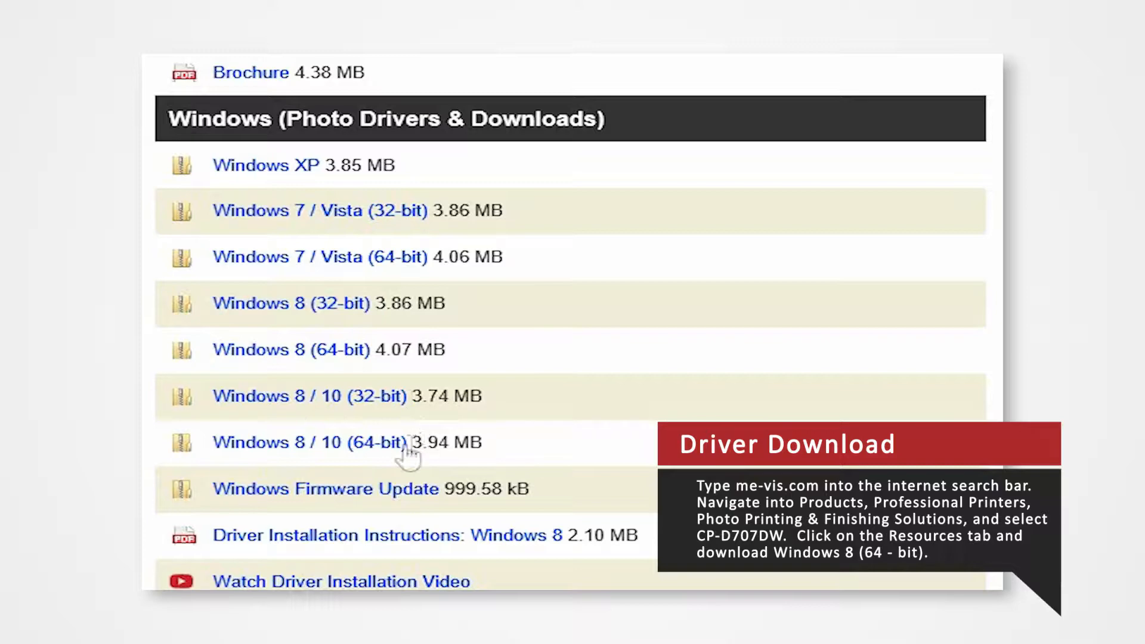
scroll("down", 3)
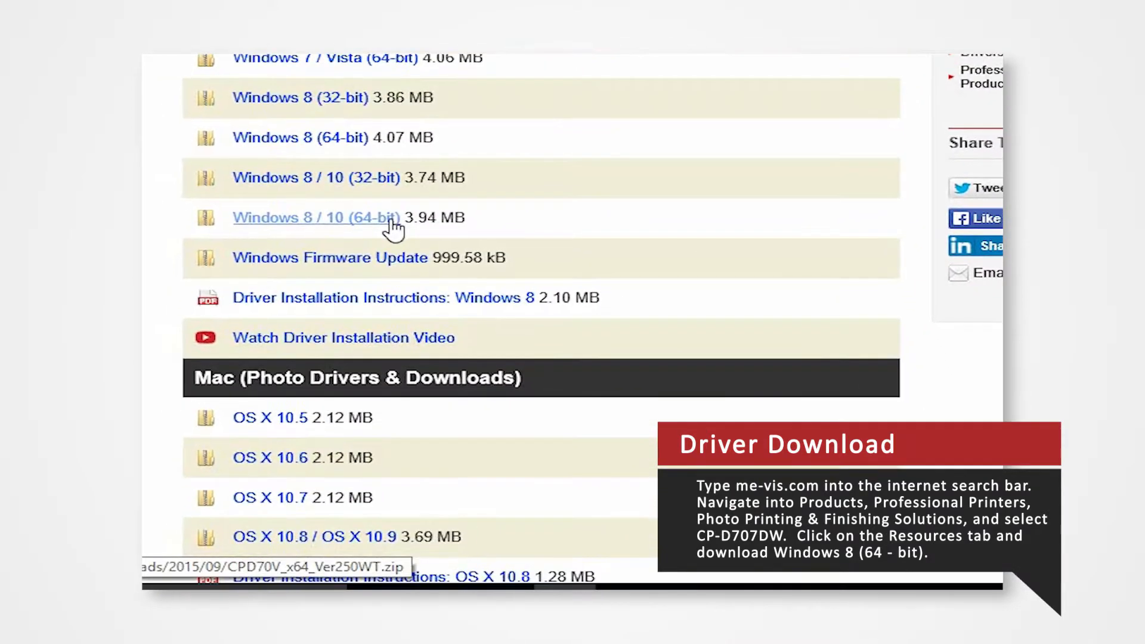
right_click(315, 217)
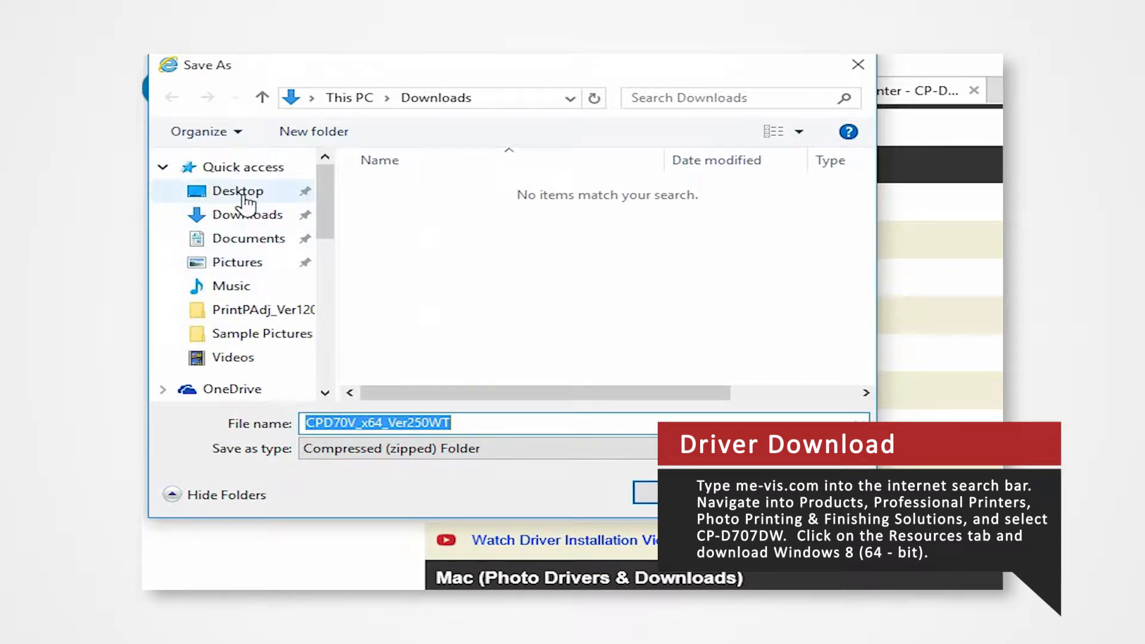
left_click(236, 191)
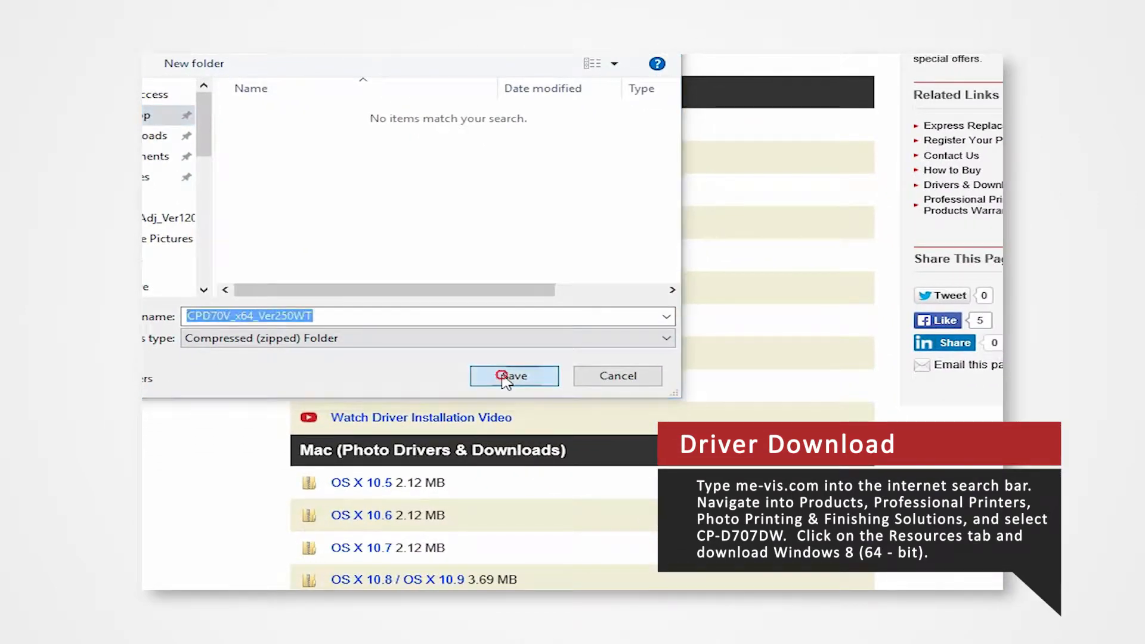
left_click(513, 376)
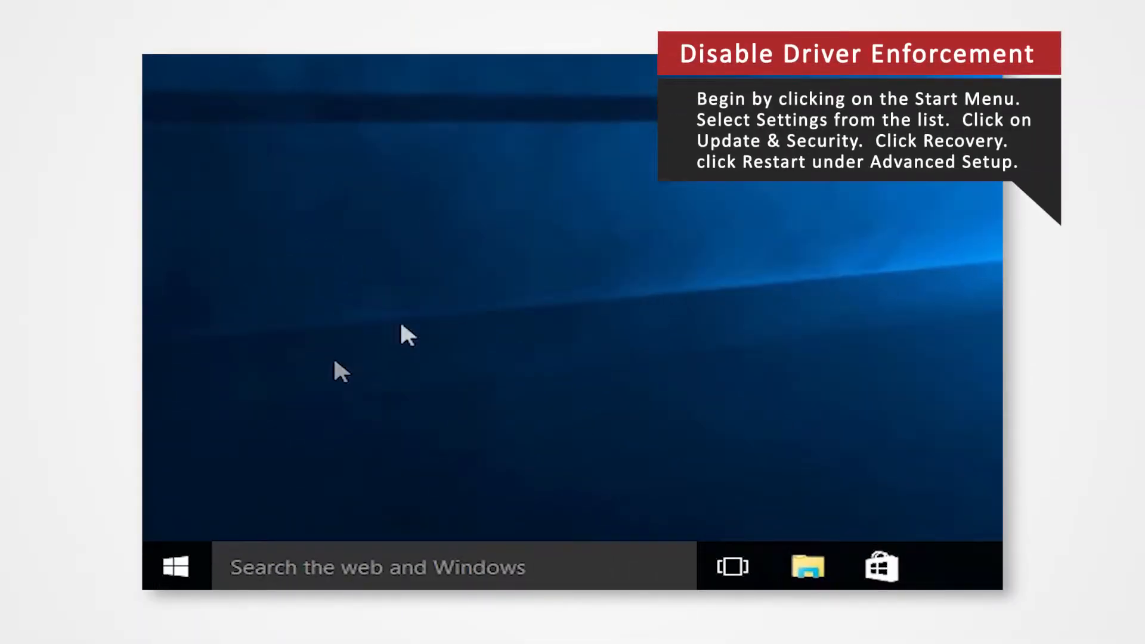
Go from Start to Settings > Update & Security > Recovery to show Advanced startup.
left_click(174, 566)
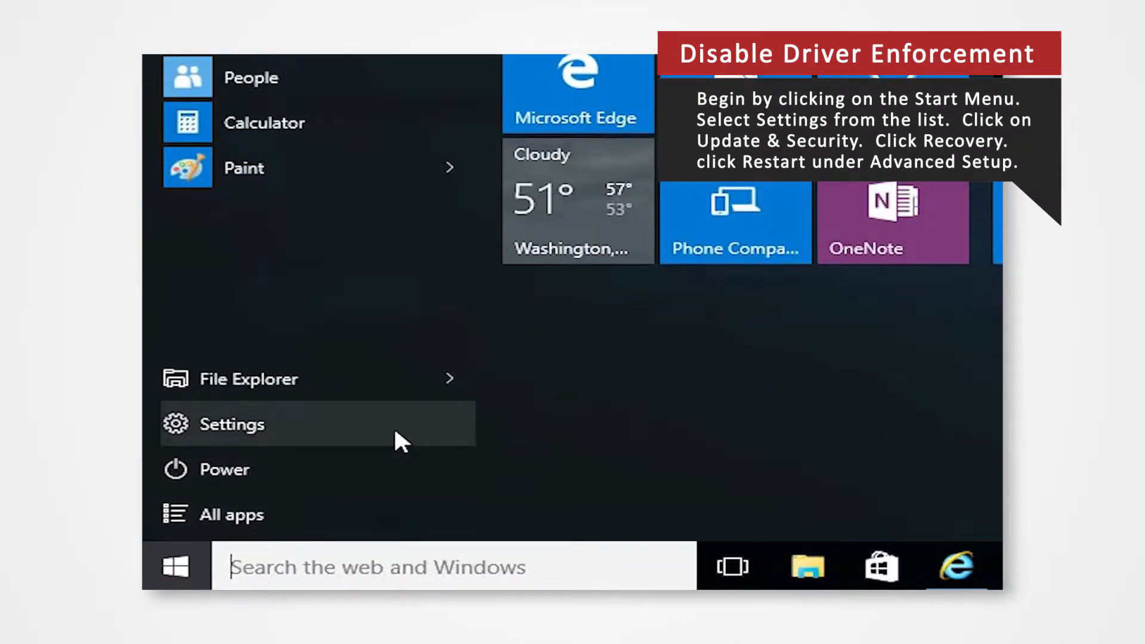
left_click(232, 425)
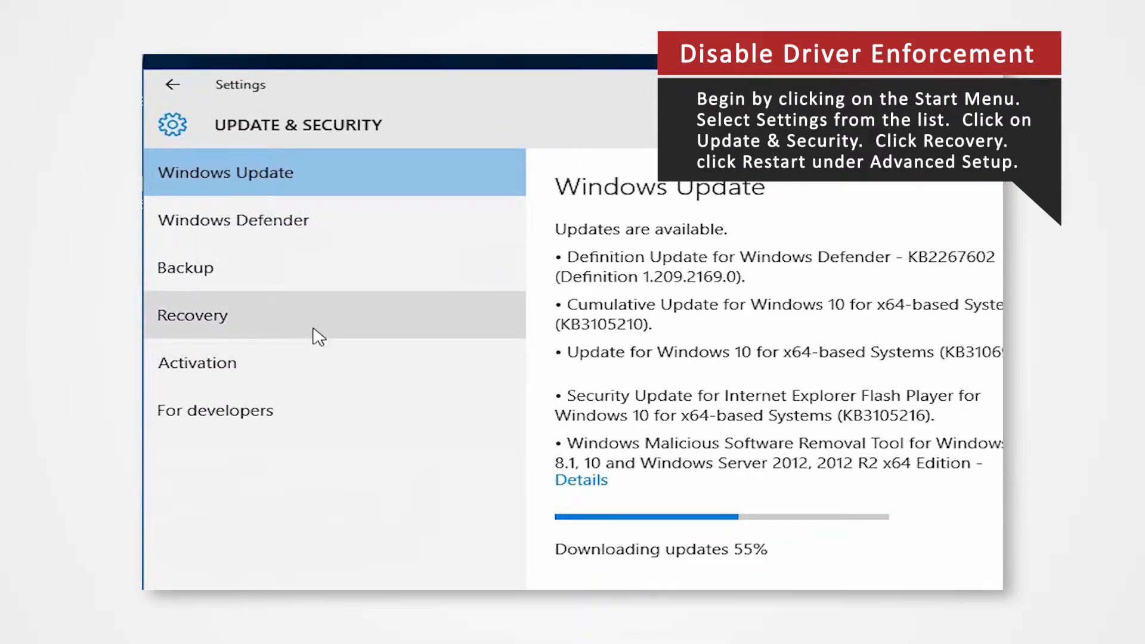
left_click(192, 315)
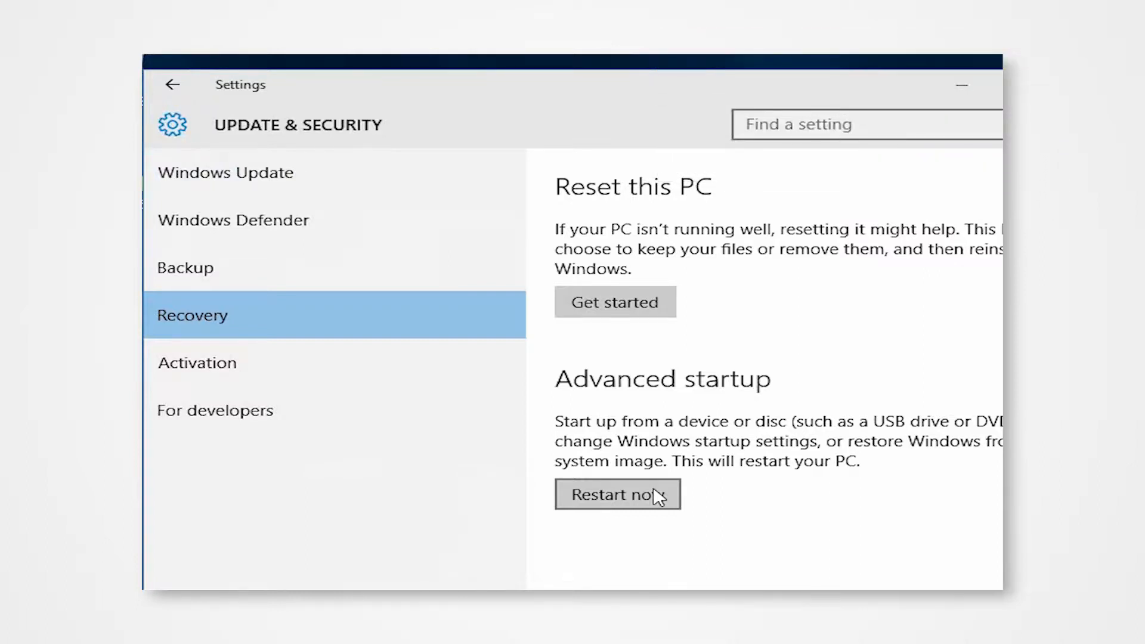
Restart now into Troubleshoot > Advanced options > Startup Settings and restart to disable driver signature enforcement.
left_click(617, 493)
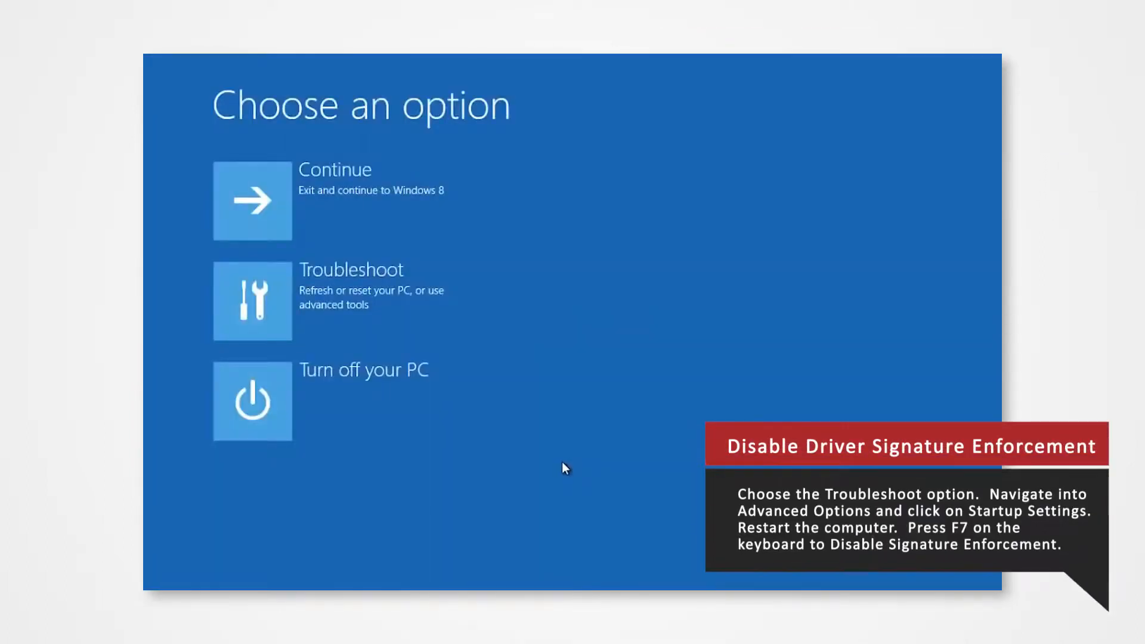
left_click(252, 300)
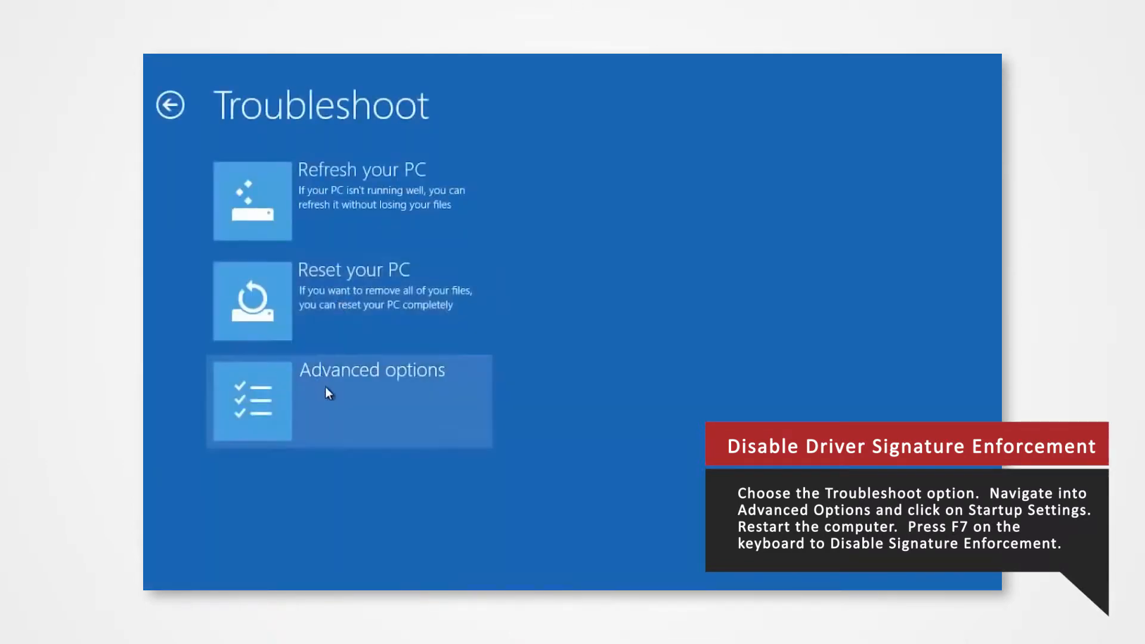
left_click(350, 401)
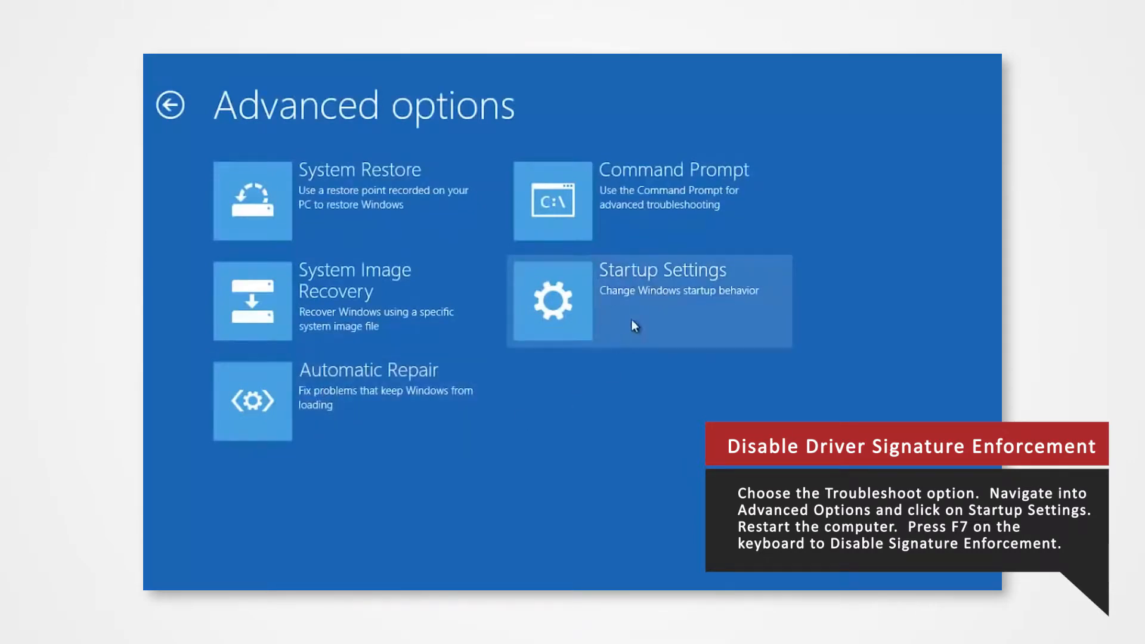
left_click(648, 301)
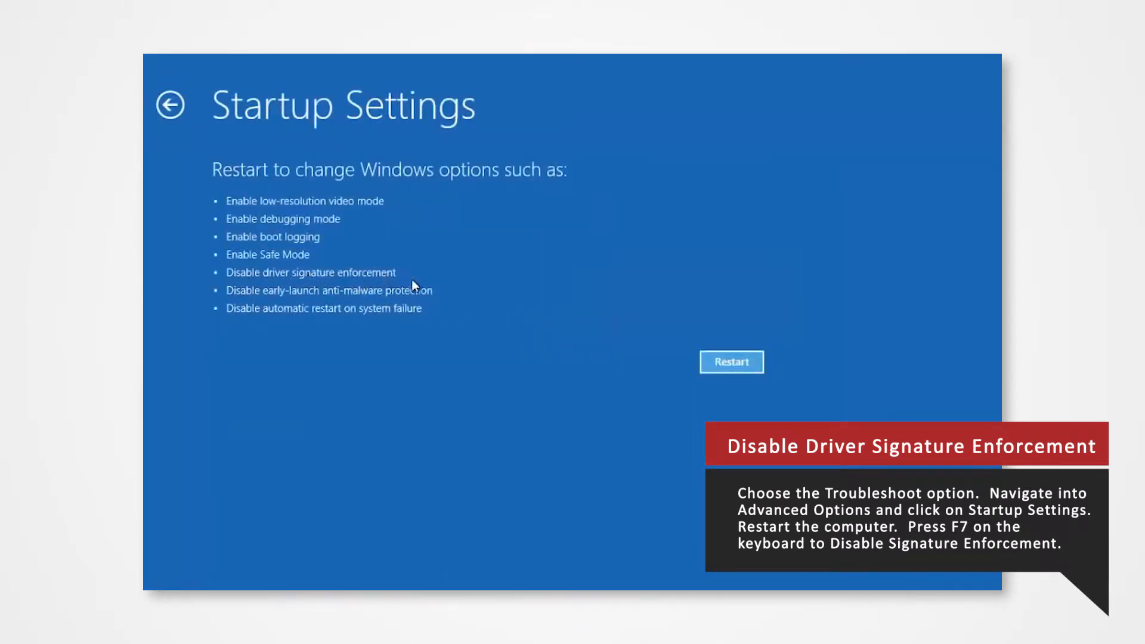
left_click(731, 363)
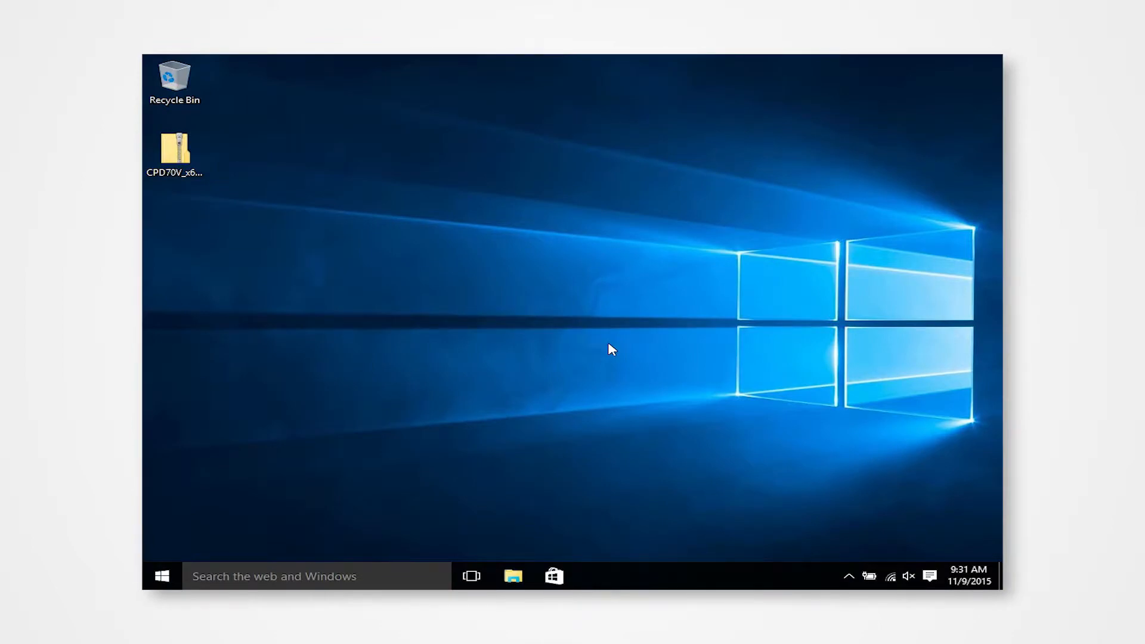
mouse_move(568, 346)
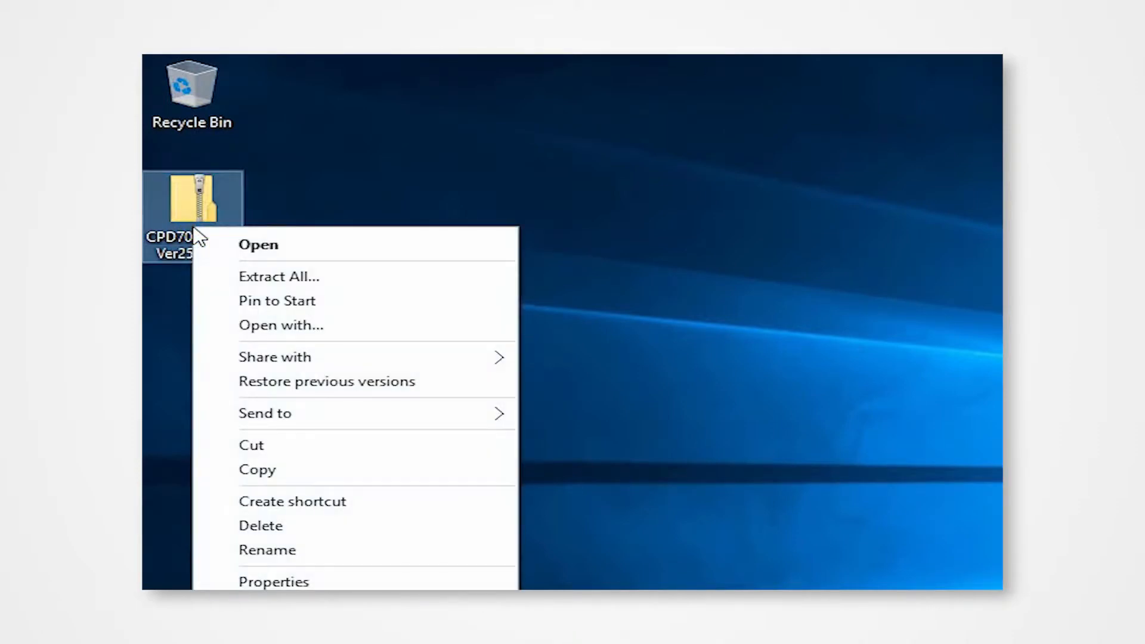
mouse_move(241, 254)
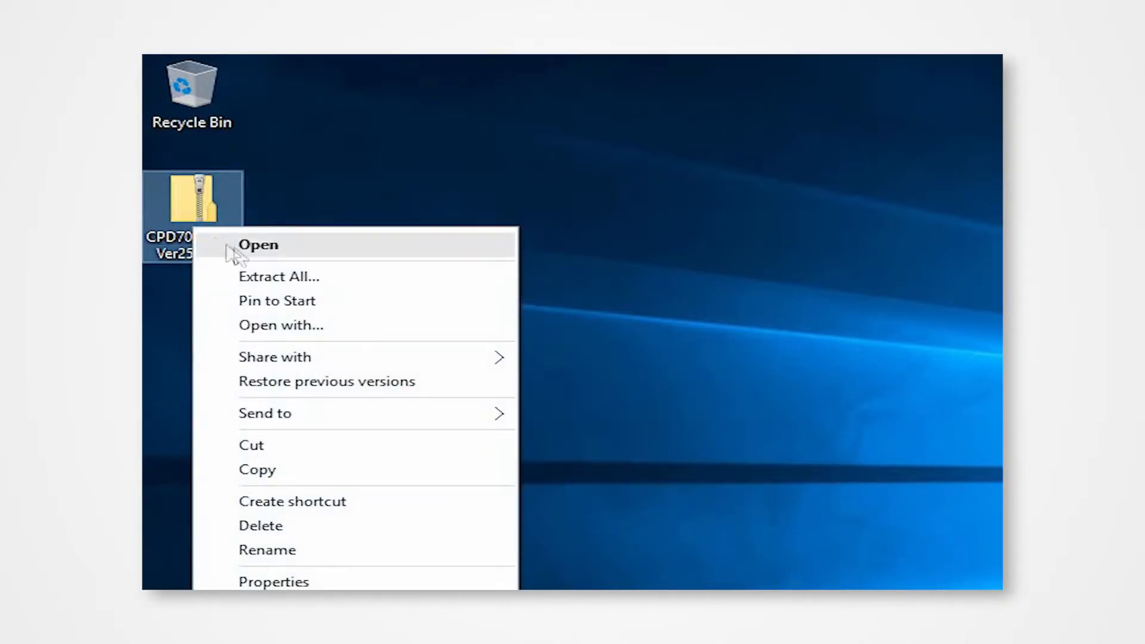
Extract All from the CPD70V_x64_Ver250WT zip into a same-named Desktop folder.
left_click(279, 275)
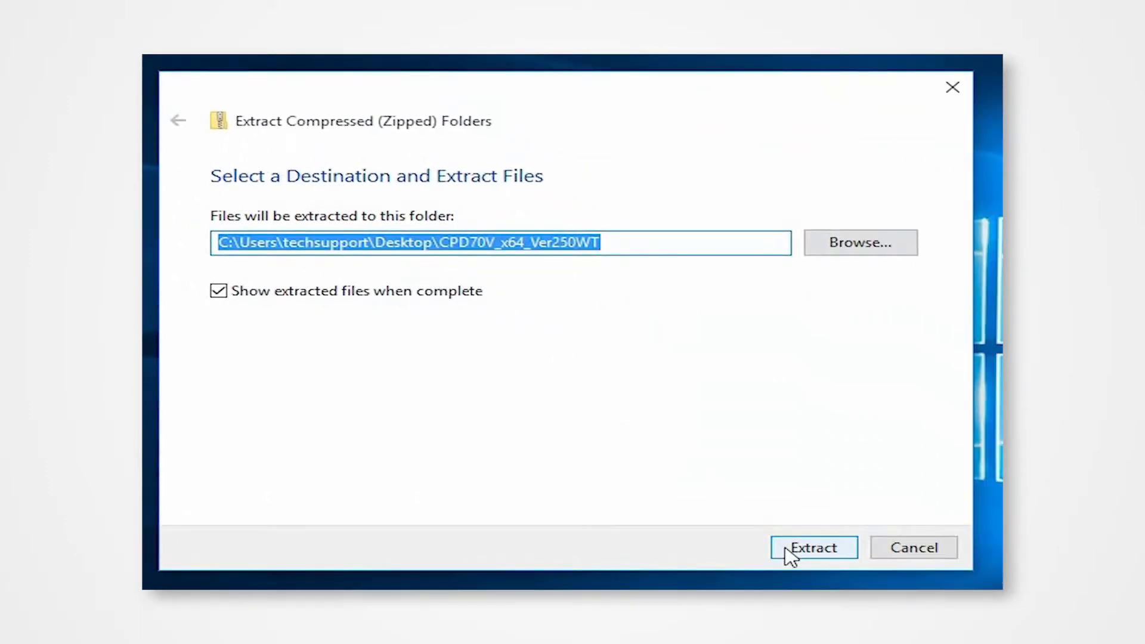
left_click(812, 547)
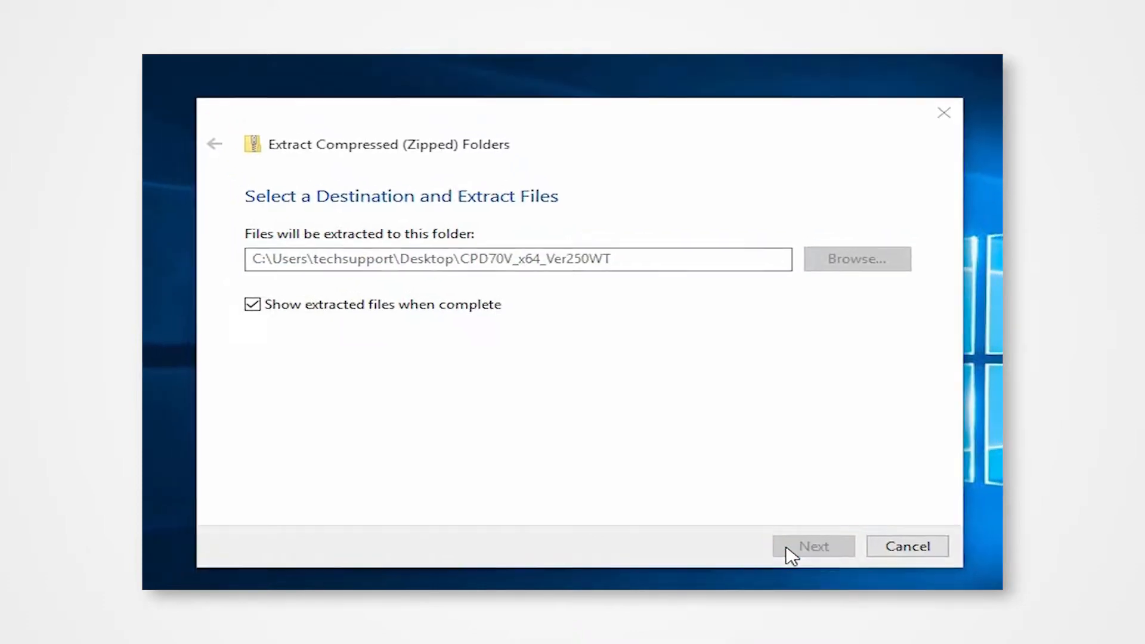
left_click(813, 547)
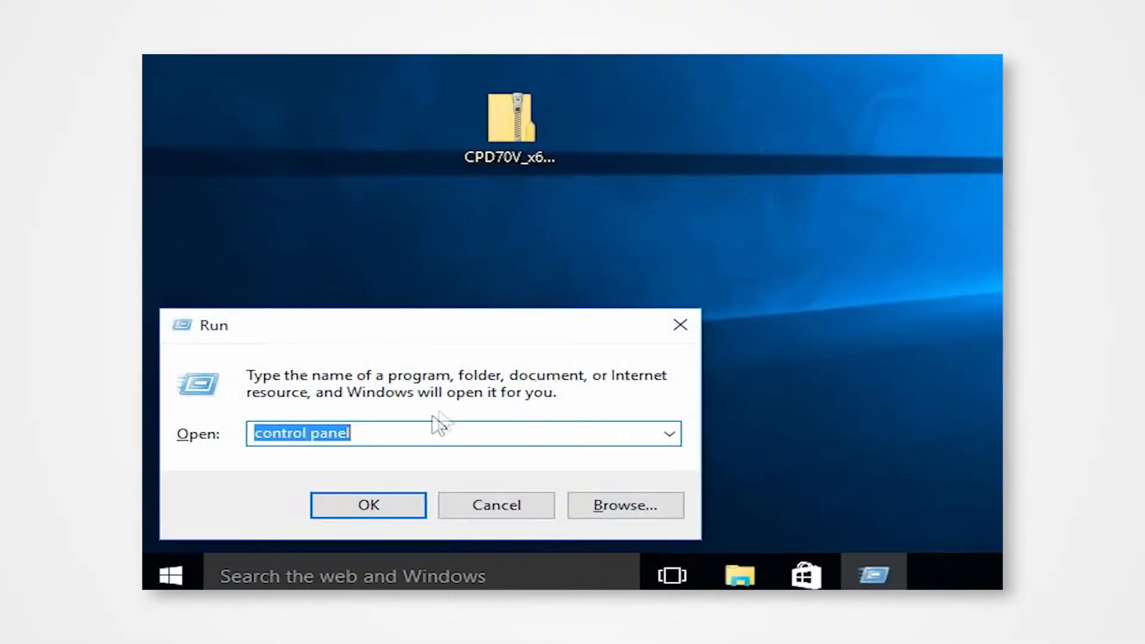
mouse_move(146, 434)
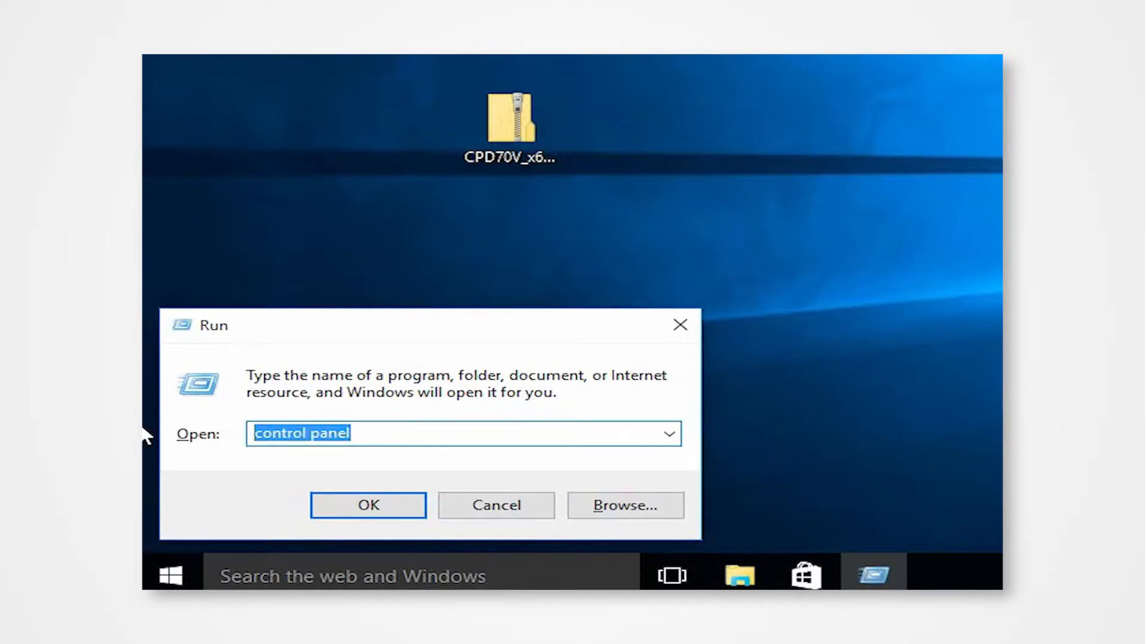
mouse_move(543, 312)
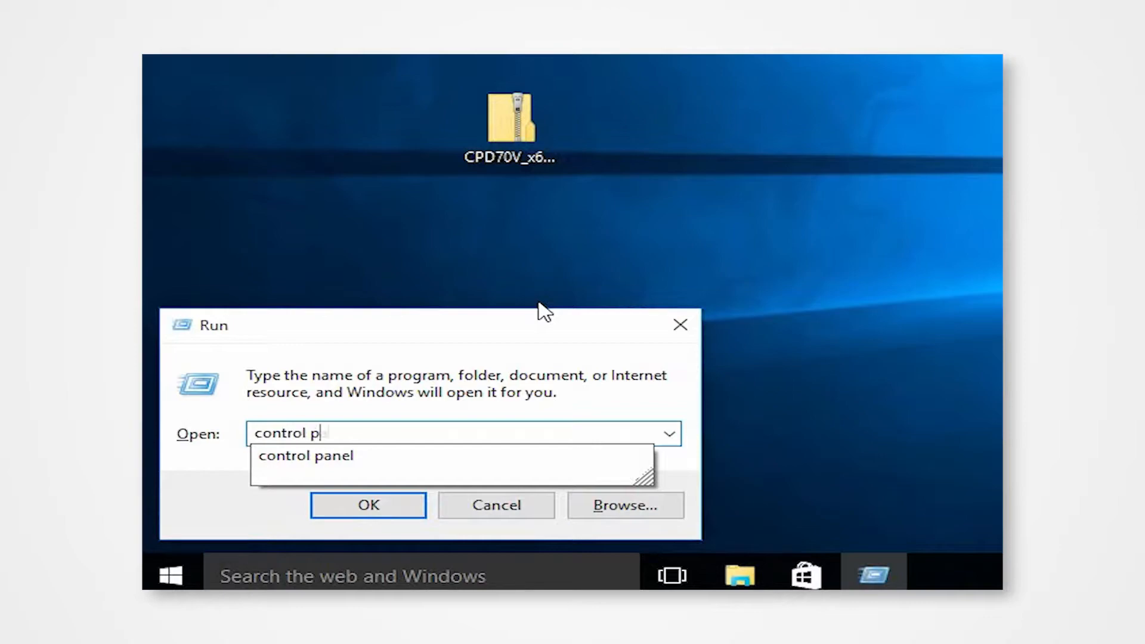
Launch Control Panel from Run and view Devices and Printers.
left_click(369, 504)
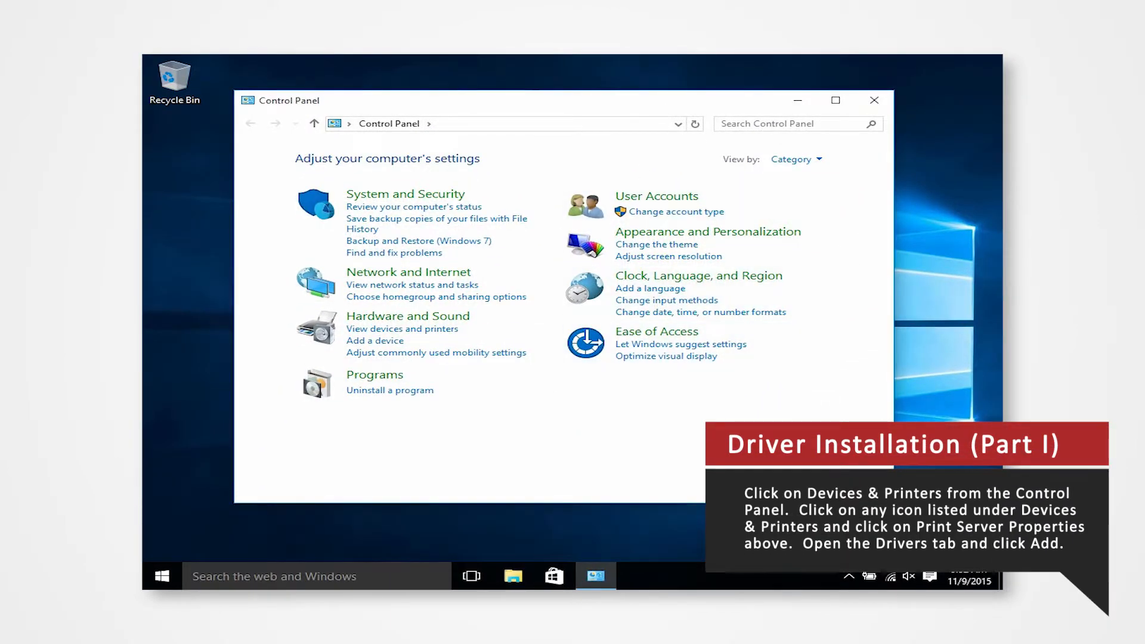
left_click(402, 329)
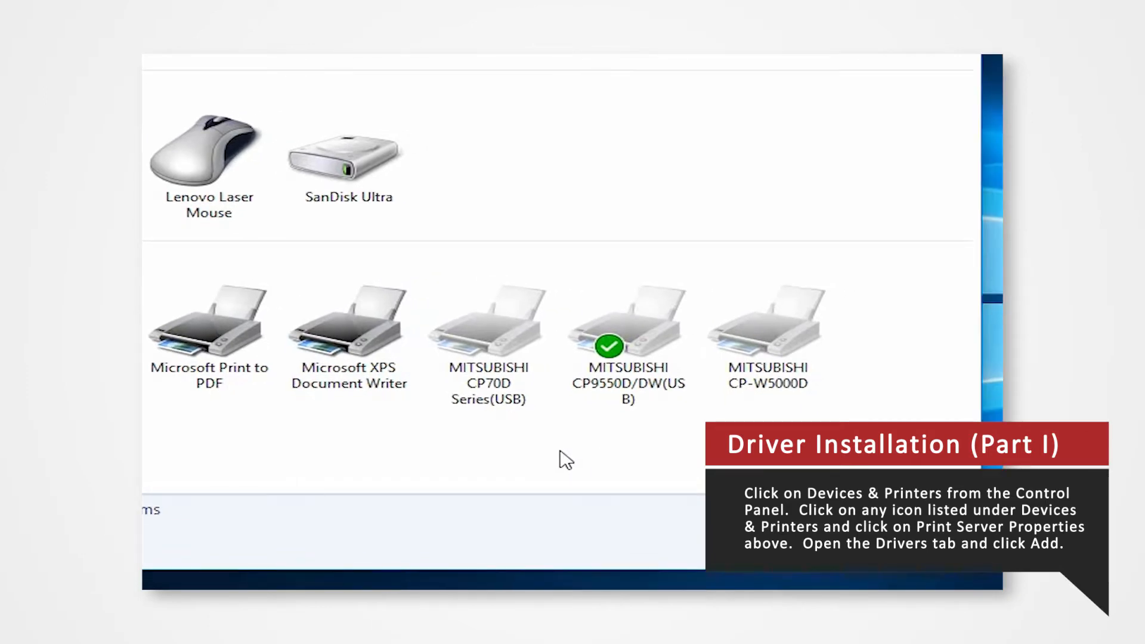
Select the MITSUBISHI CP70D Series(USB) printer and bring up Print server properties' Drivers list.
left_click(489, 330)
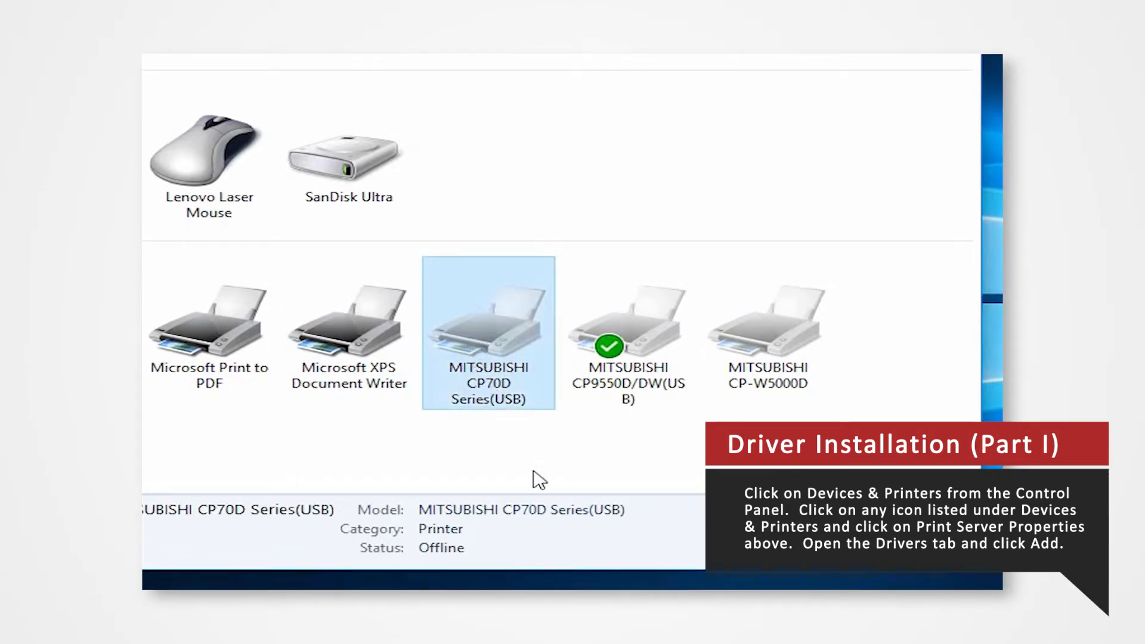
left_click(683, 170)
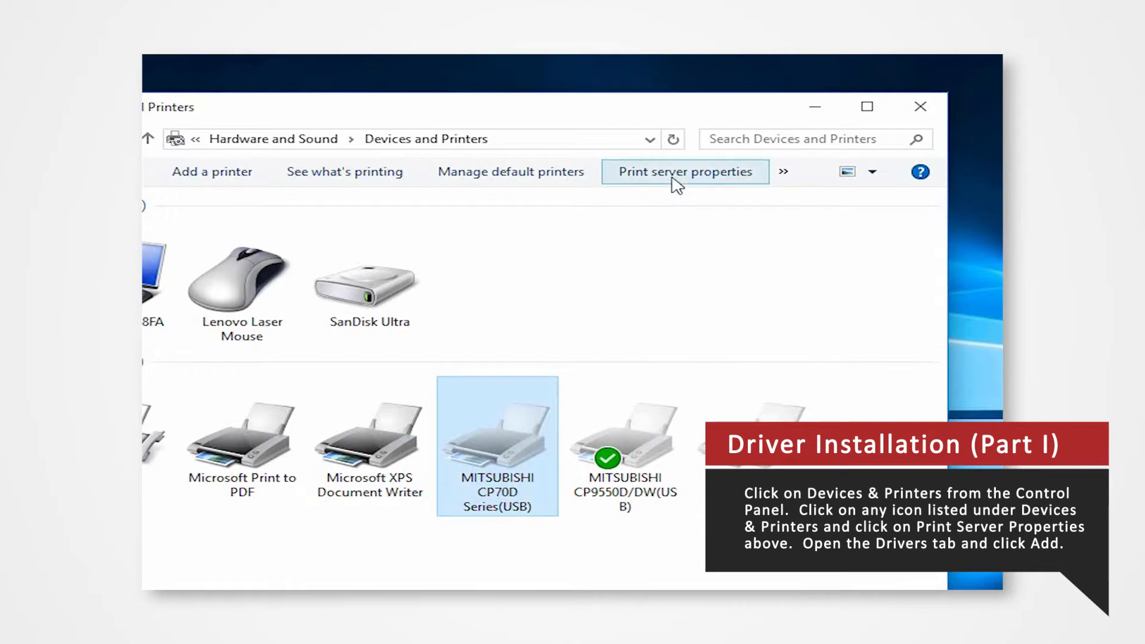
left_click(684, 170)
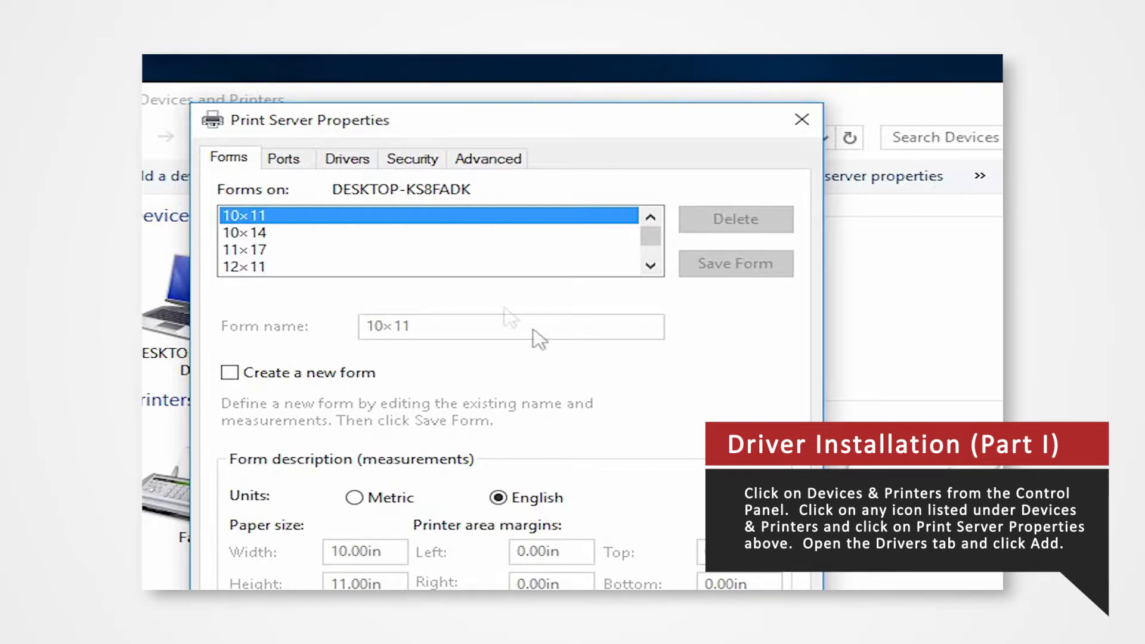
left_click(347, 159)
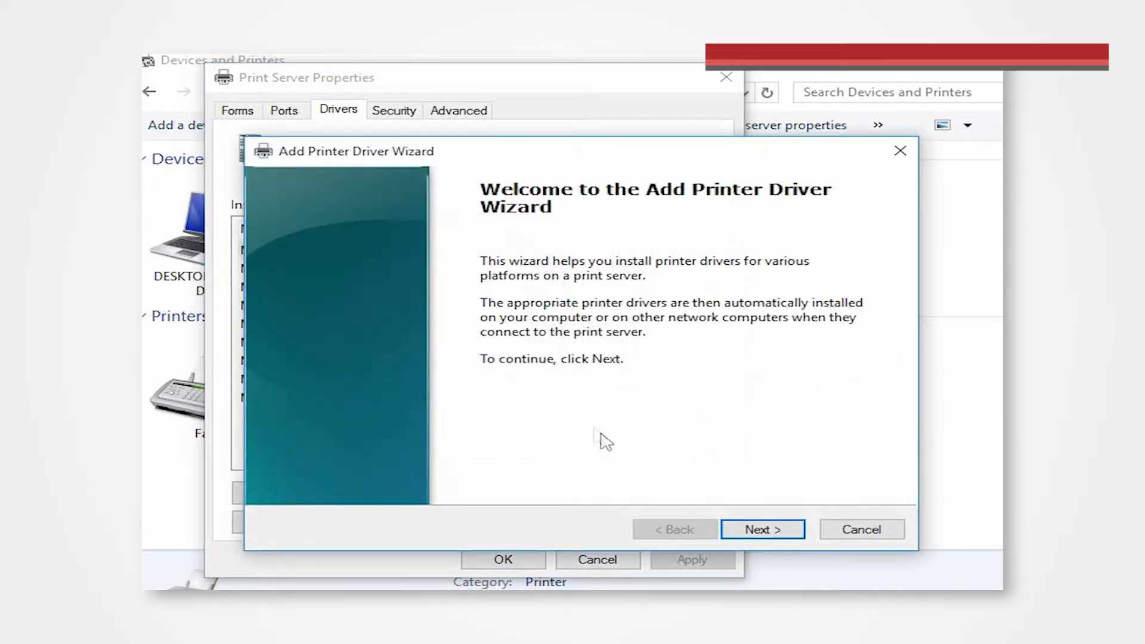
Start the Add Printer Driver Wizard with x64 as the target processor and reach driver selection.
left_click(762, 529)
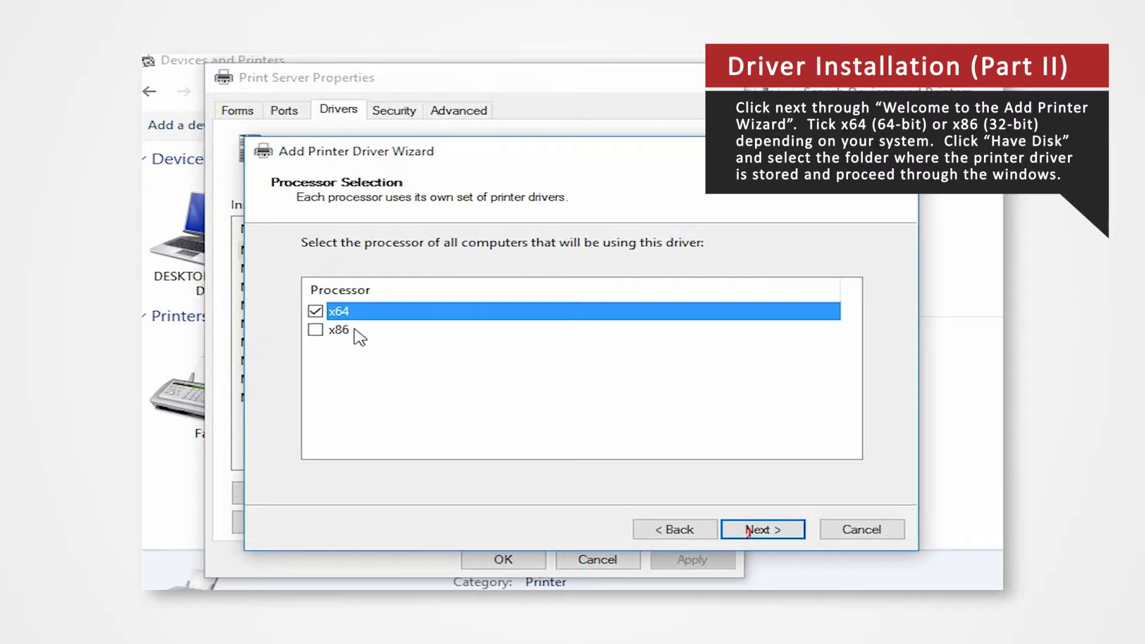
left_click(340, 330)
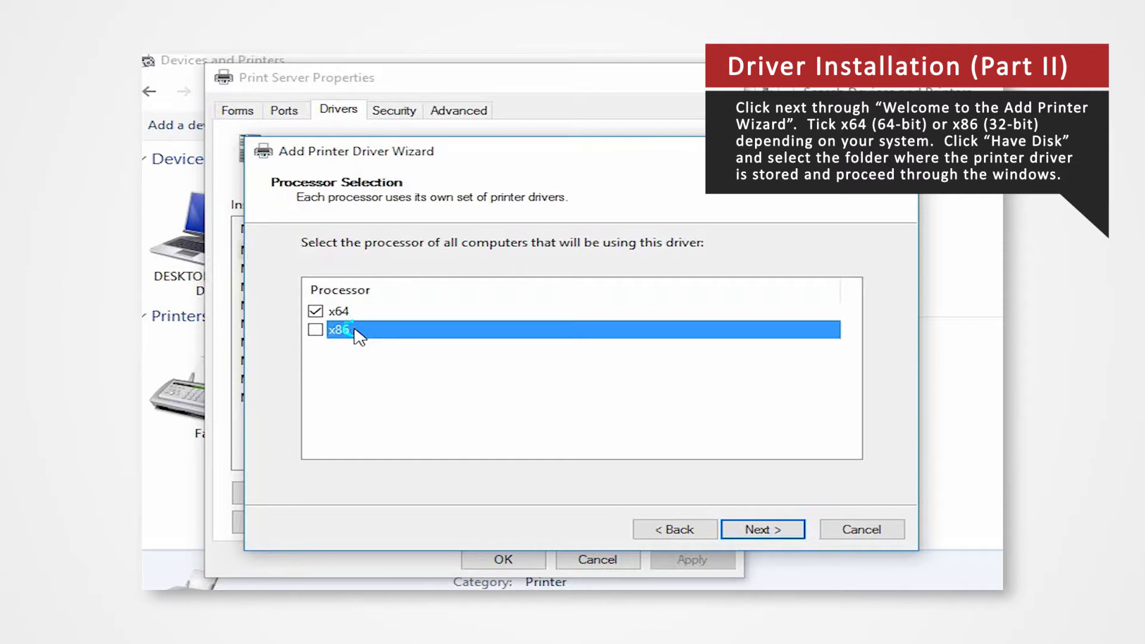
left_click(336, 311)
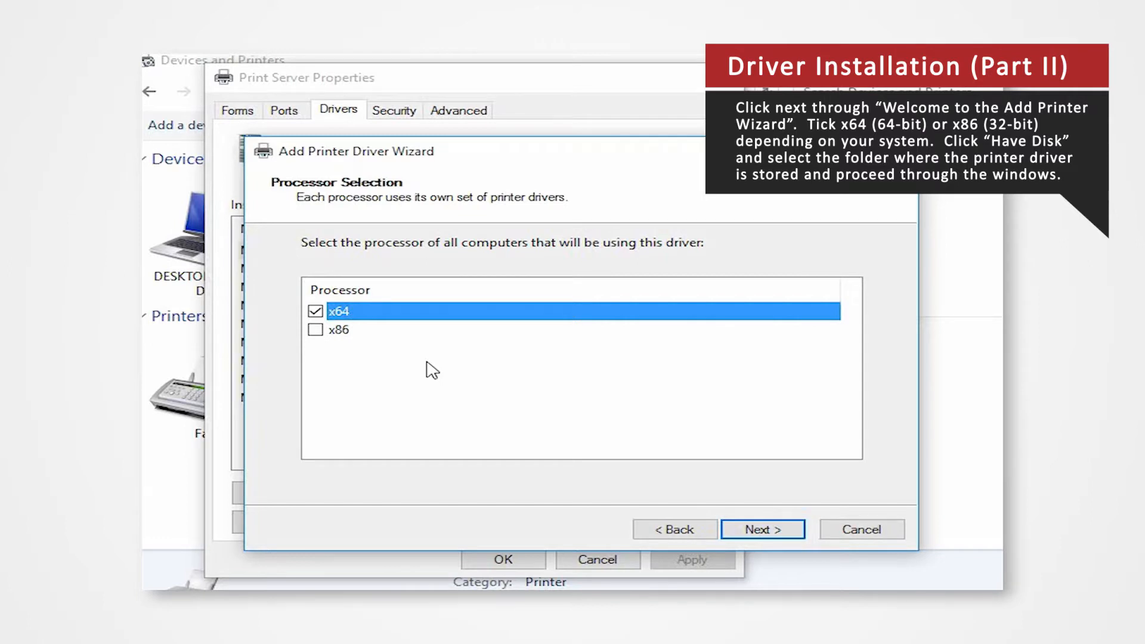
mouse_move(705, 483)
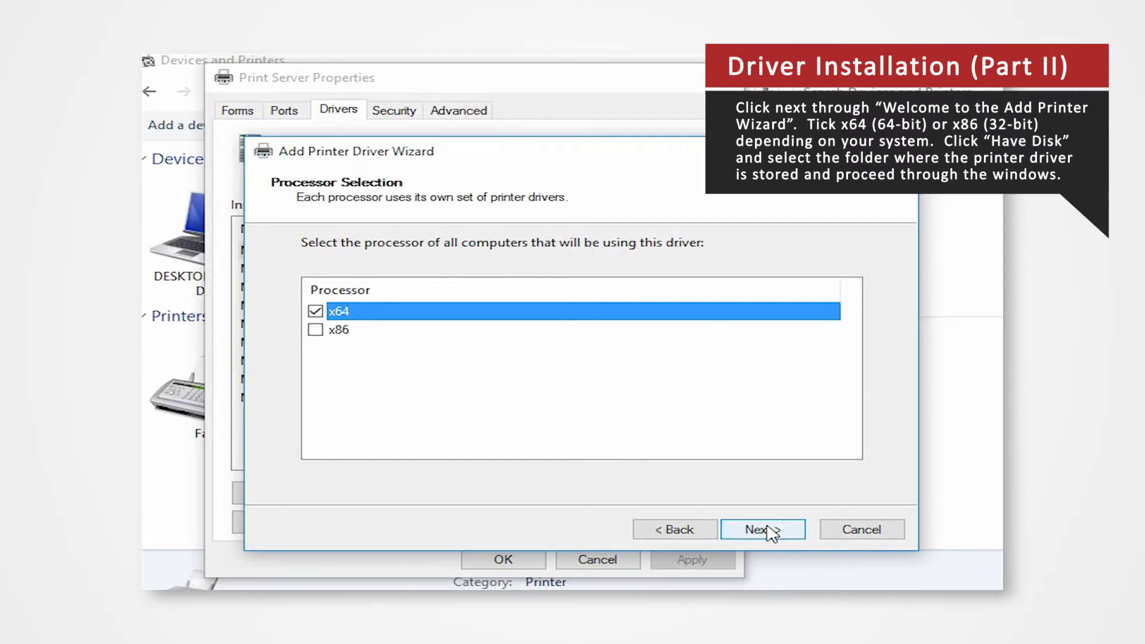
left_click(762, 529)
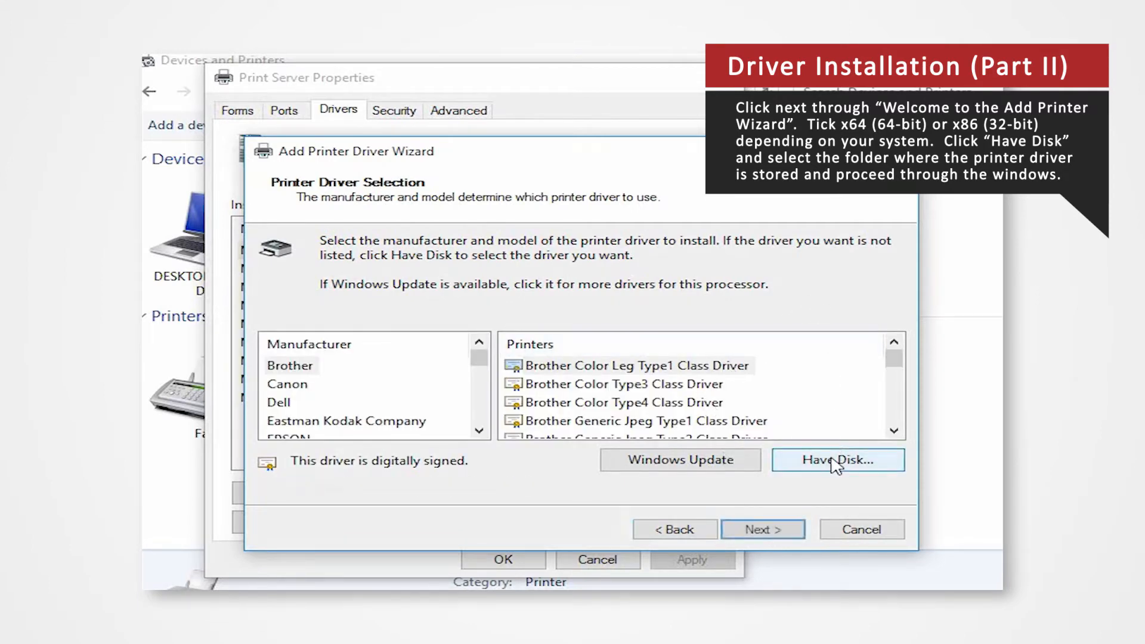
Use Have Disk and browse to the extracted CPD70V_x64_Ver250WT folder on the Desktop.
left_click(836, 461)
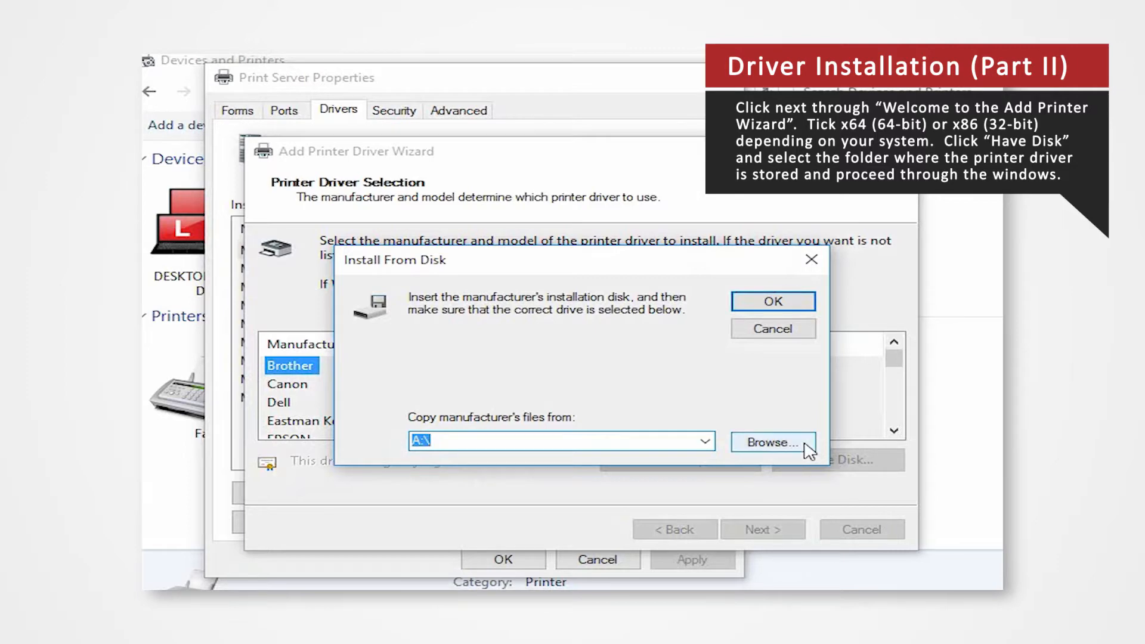
left_click(771, 443)
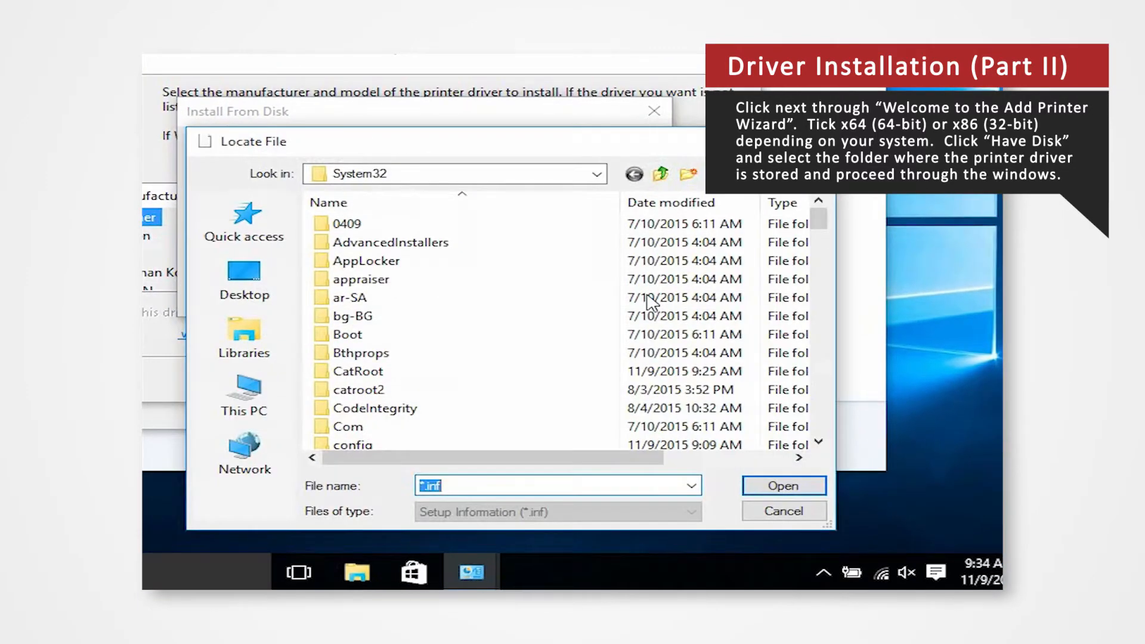
left_click(243, 278)
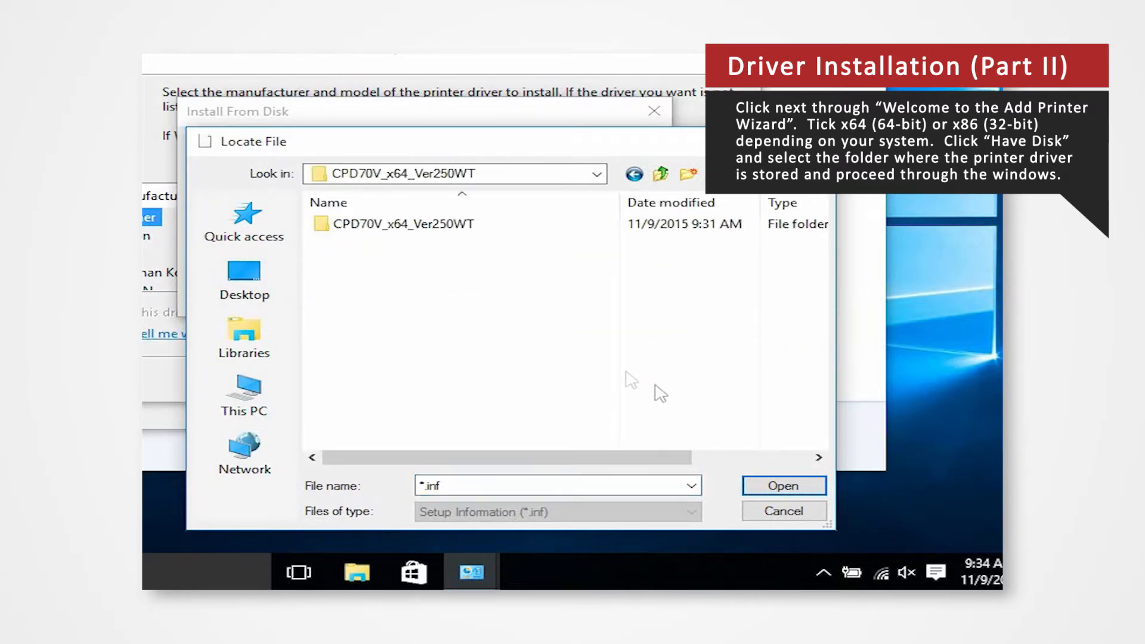
left_click(363, 223)
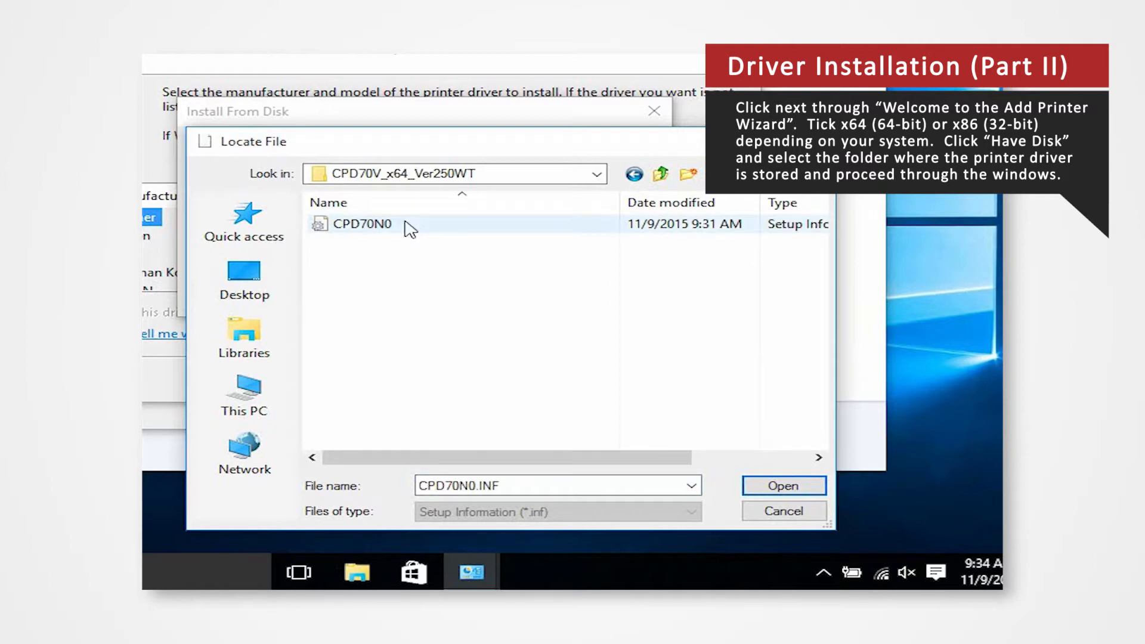
Load CPD70N0.INF and continue with the MITSUBISHI CP70D Series(USB) driver to the completion page.
left_click(782, 486)
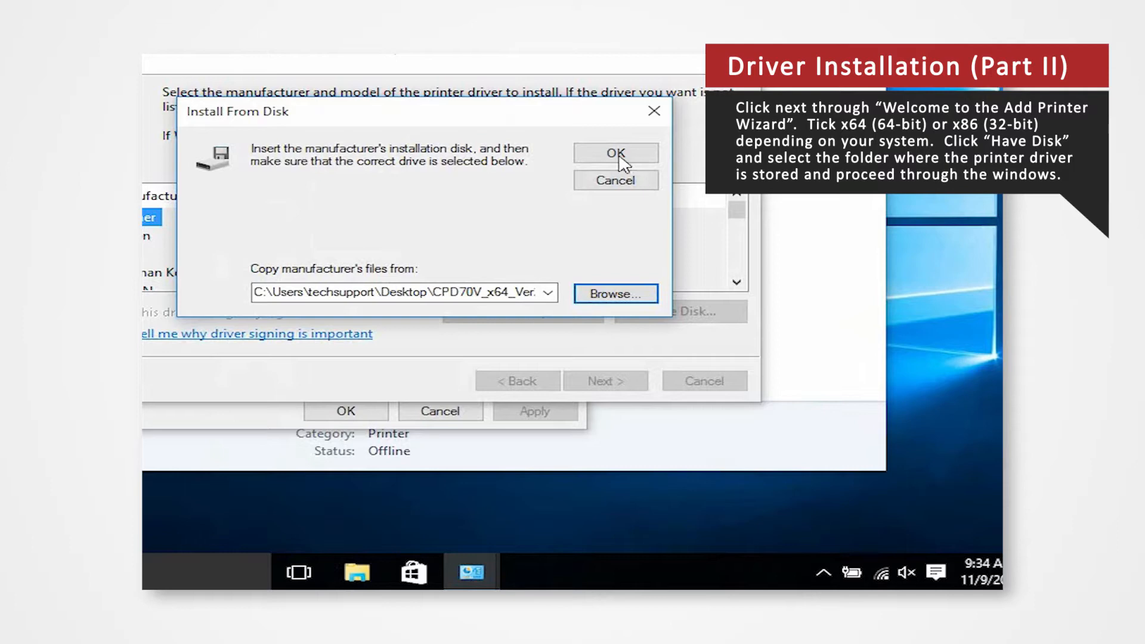
left_click(616, 153)
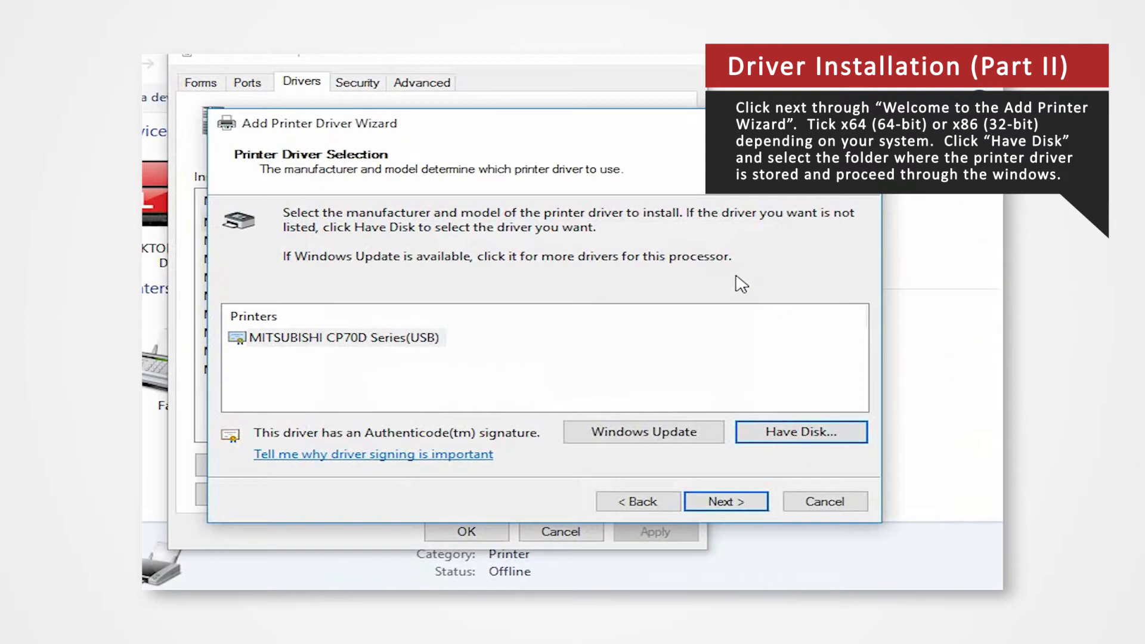
left_click(725, 501)
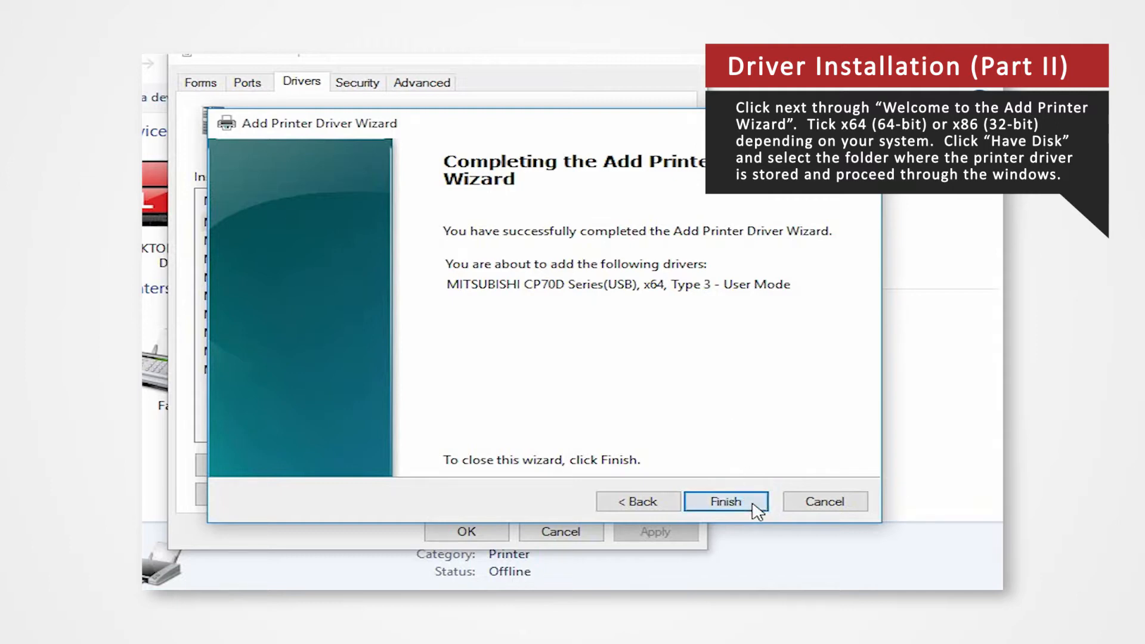
Finish the wizard so MITSUBISHI CP70D Series(USB) is listed, then close Print Server Properties.
left_click(725, 501)
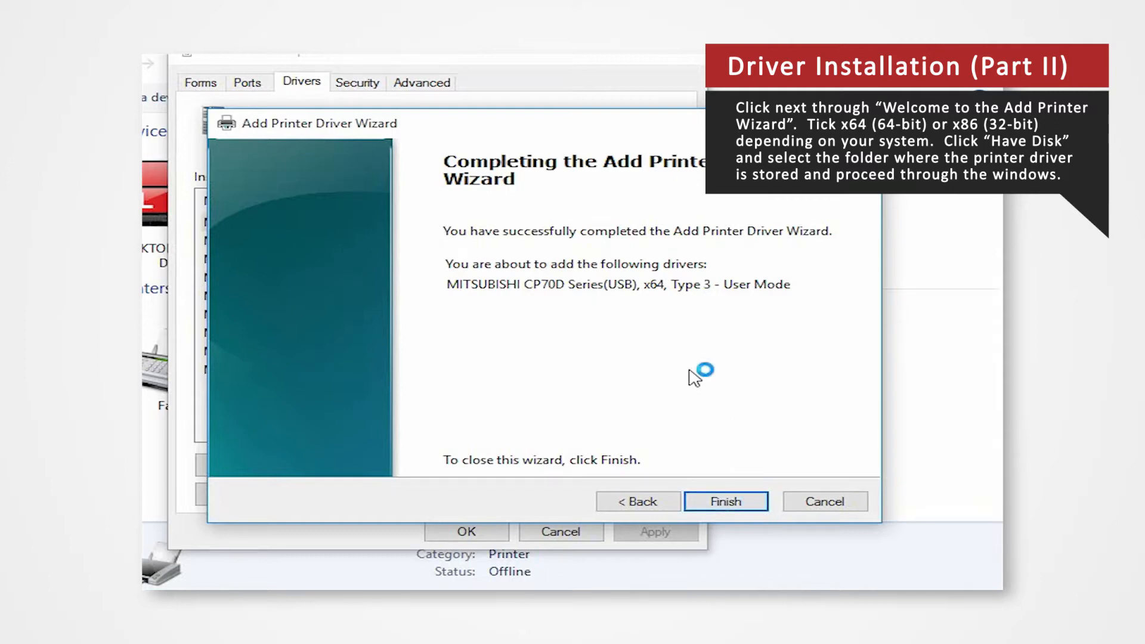
left_click(724, 501)
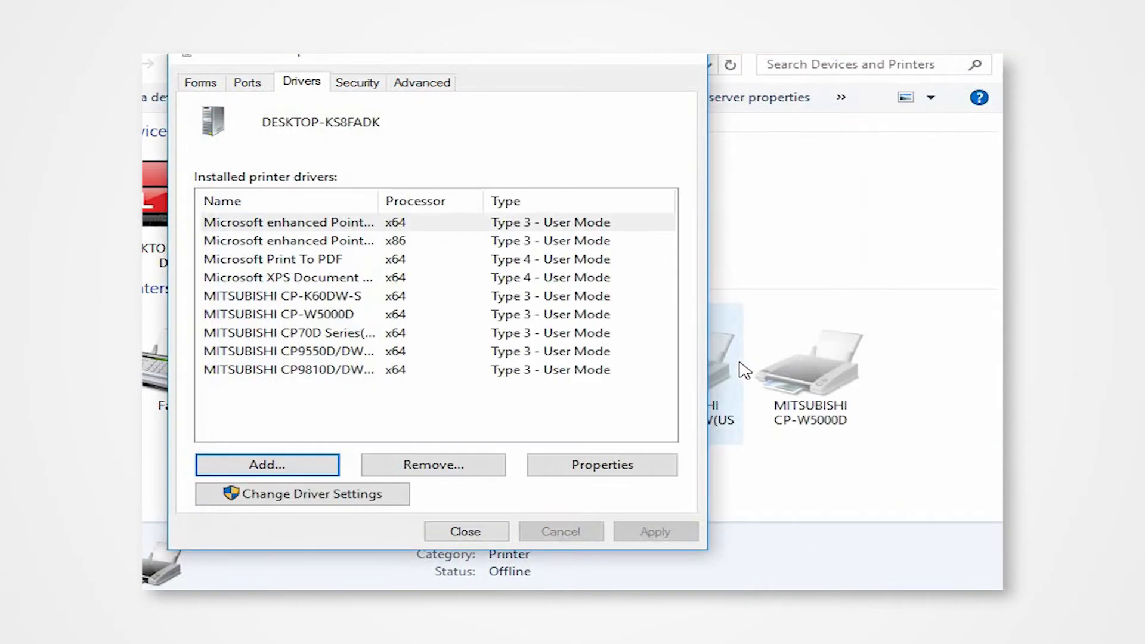
left_click(465, 531)
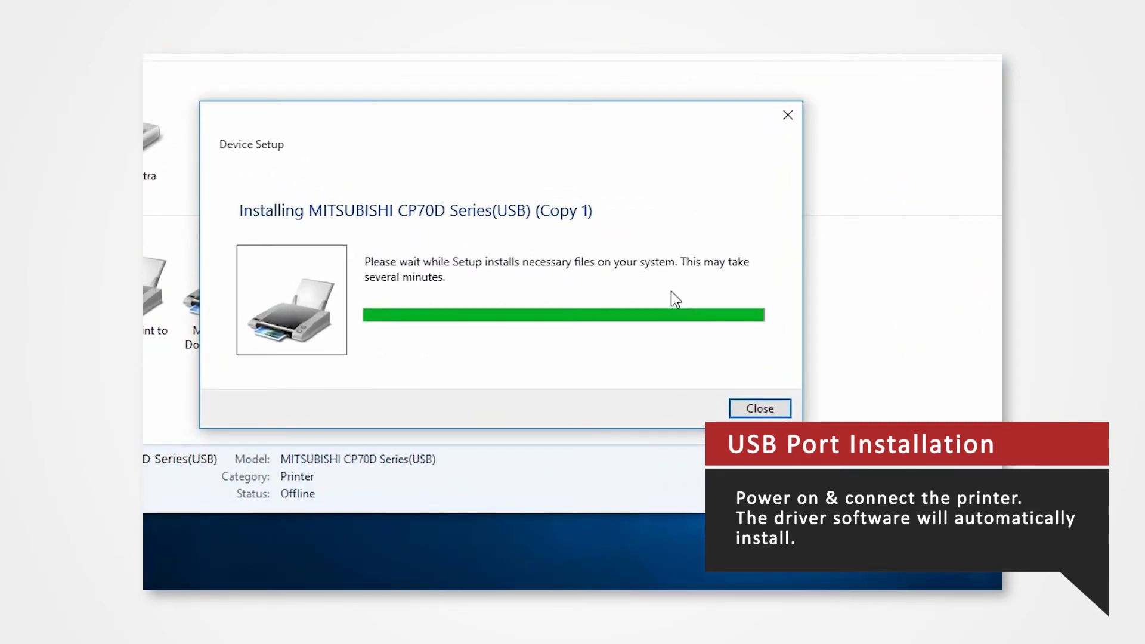
Close the Device Setup progress window once the MITSUBISHI CP70D Series(USB) printer is installed.
left_click(758, 408)
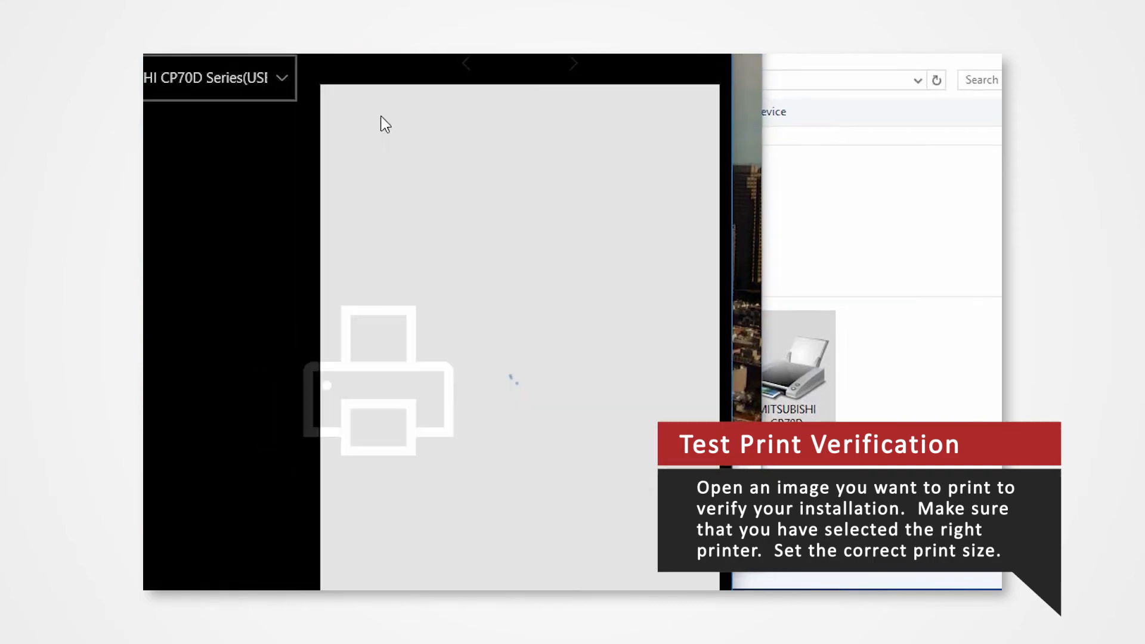
Target the test print at MITSUBISHI CP70D Series(USB) in landscape and show More settings.
left_click(219, 79)
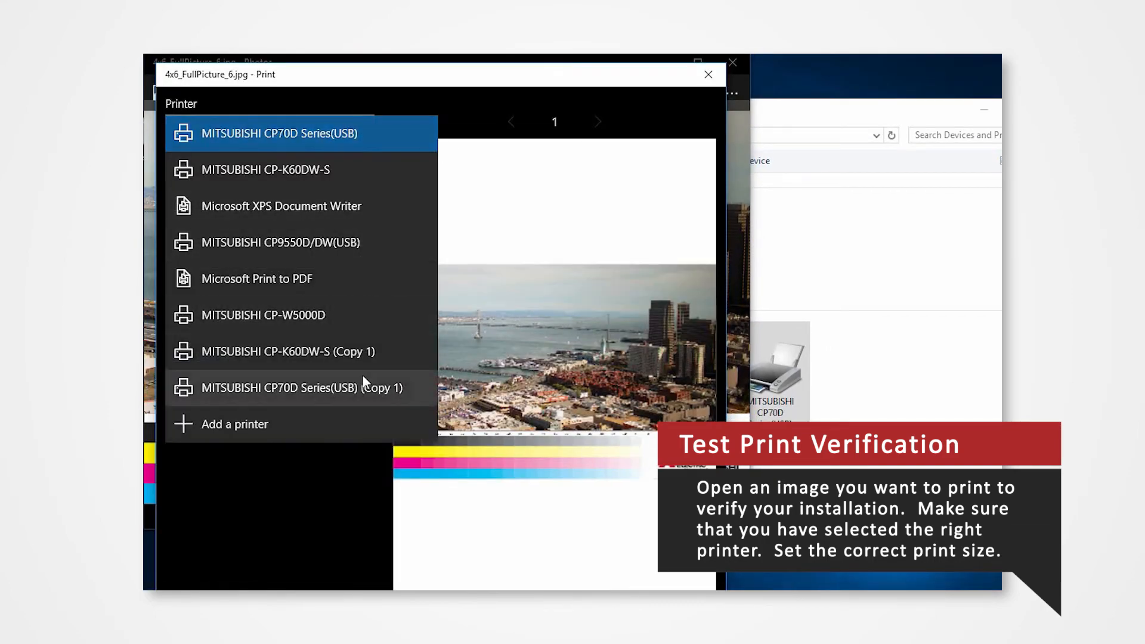
left_click(299, 133)
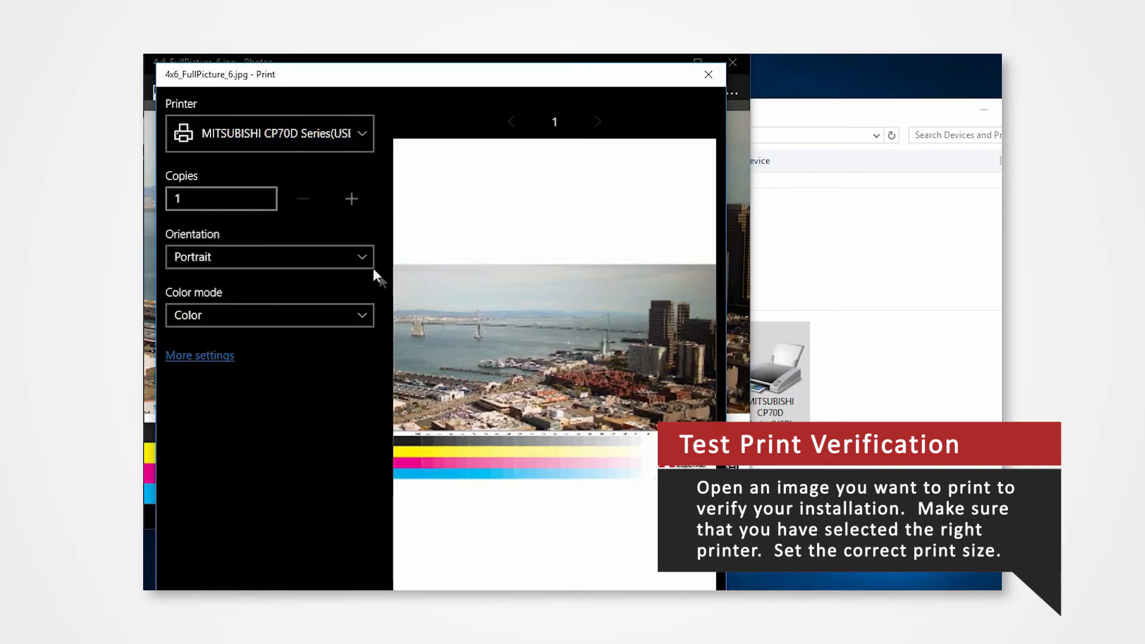
left_click(269, 257)
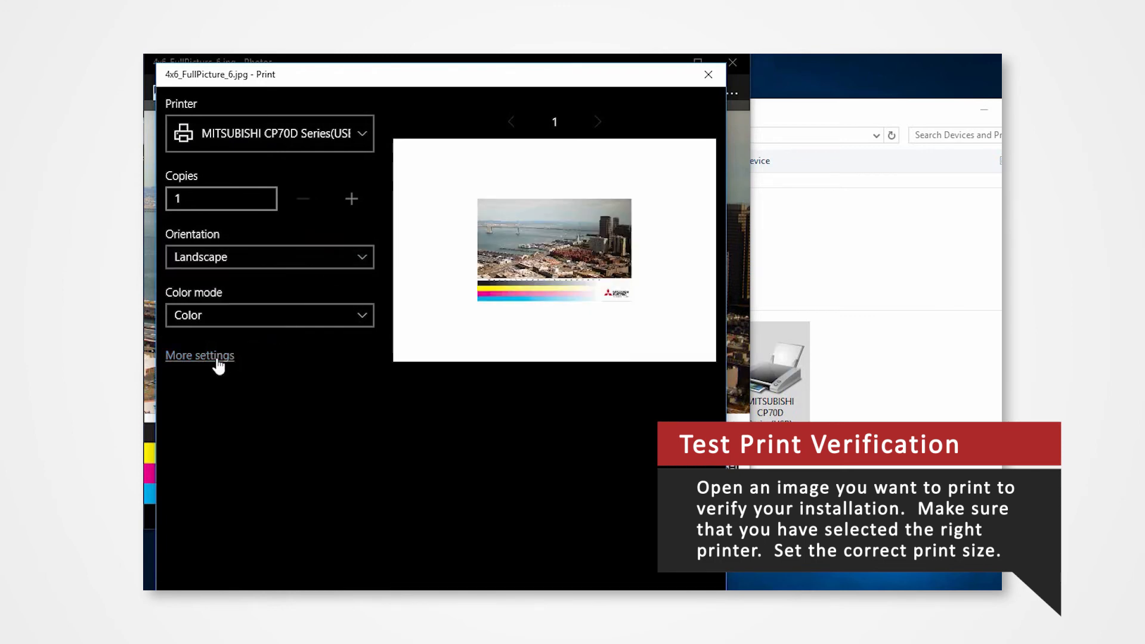
left_click(199, 355)
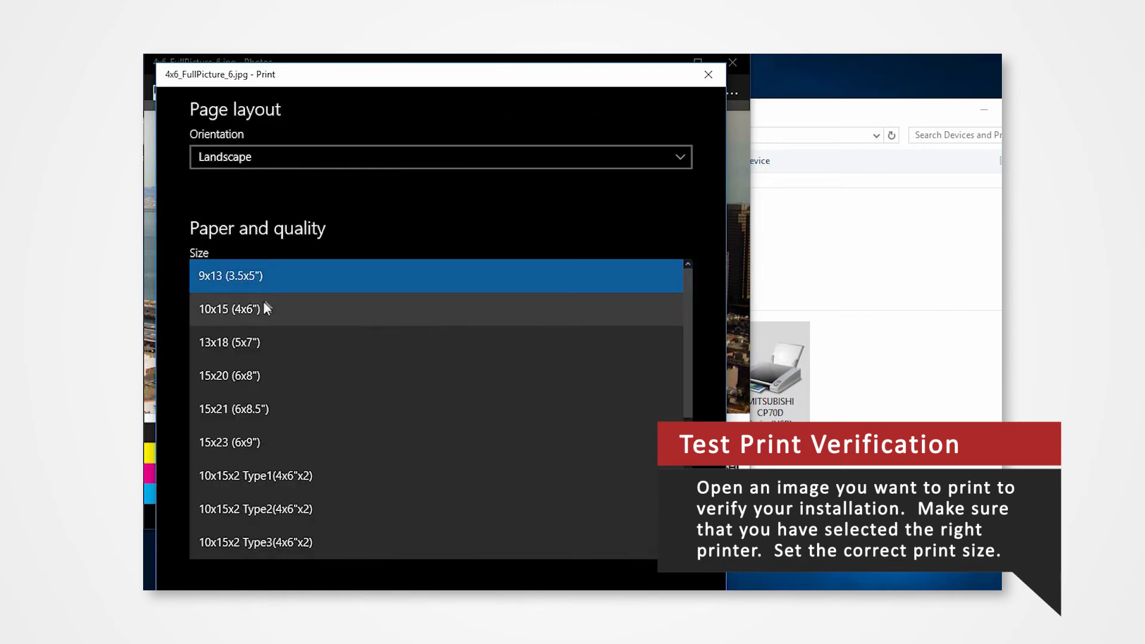